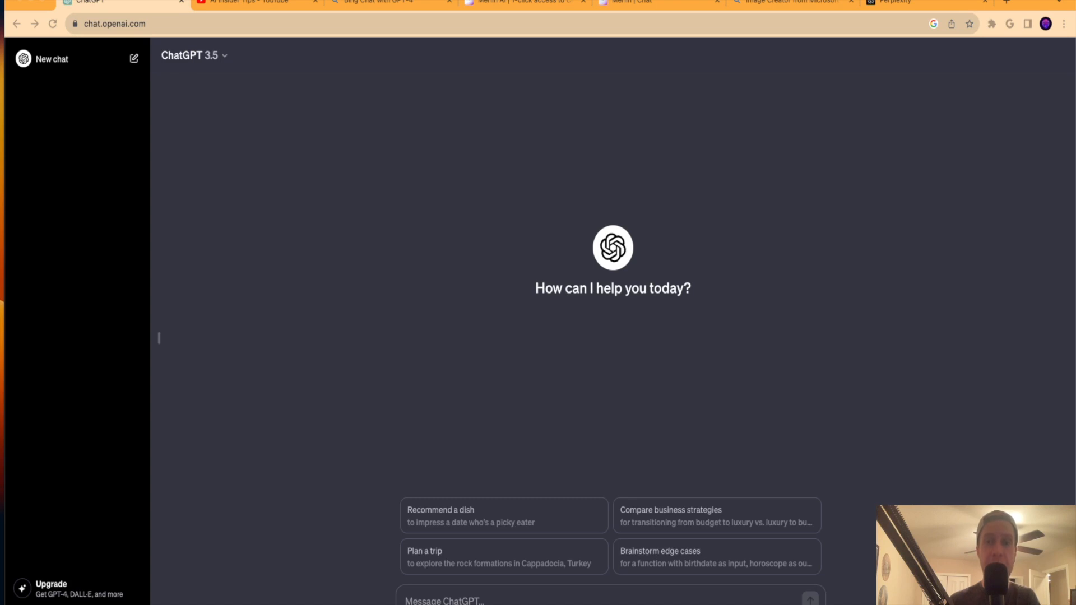
mouse_move(938, 272)
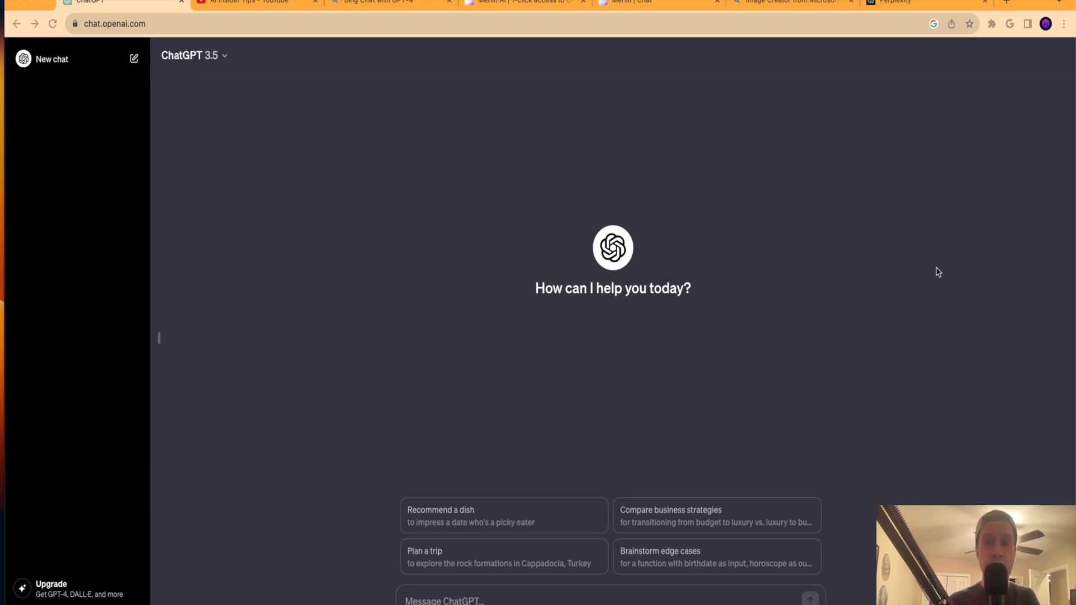
mouse_move(369, 364)
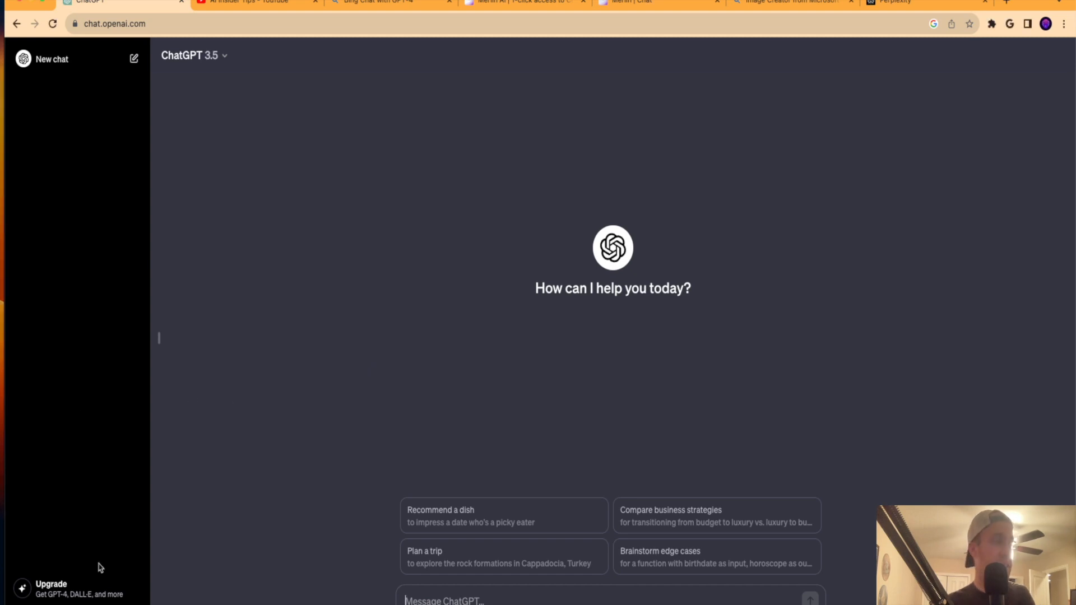
Review and close ChatGPT's Plus upgrade options, then switch to the Bing Chat tab
click(52, 588)
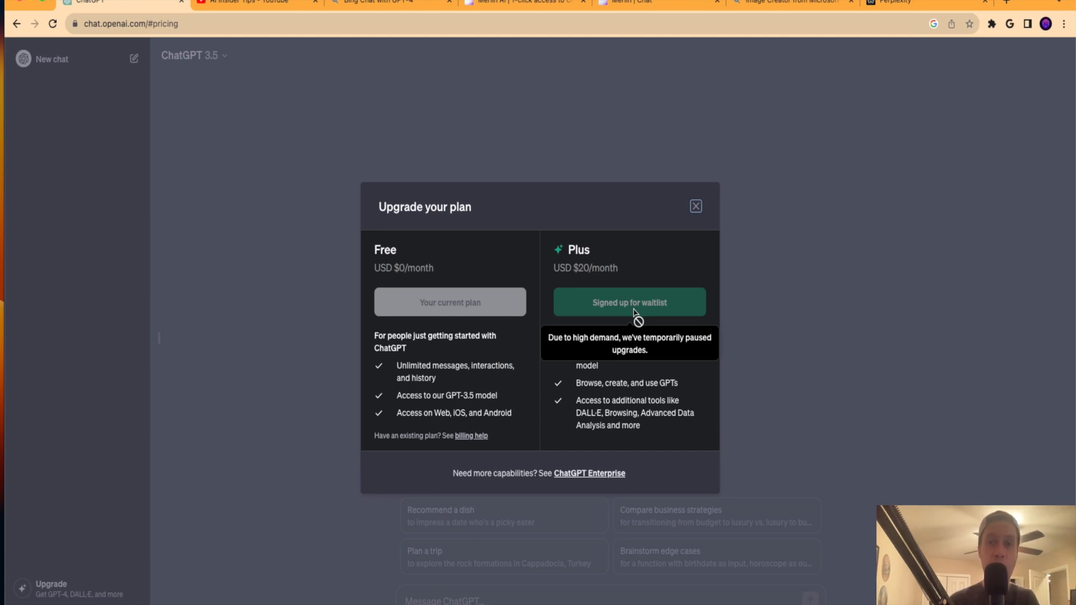
click(695, 205)
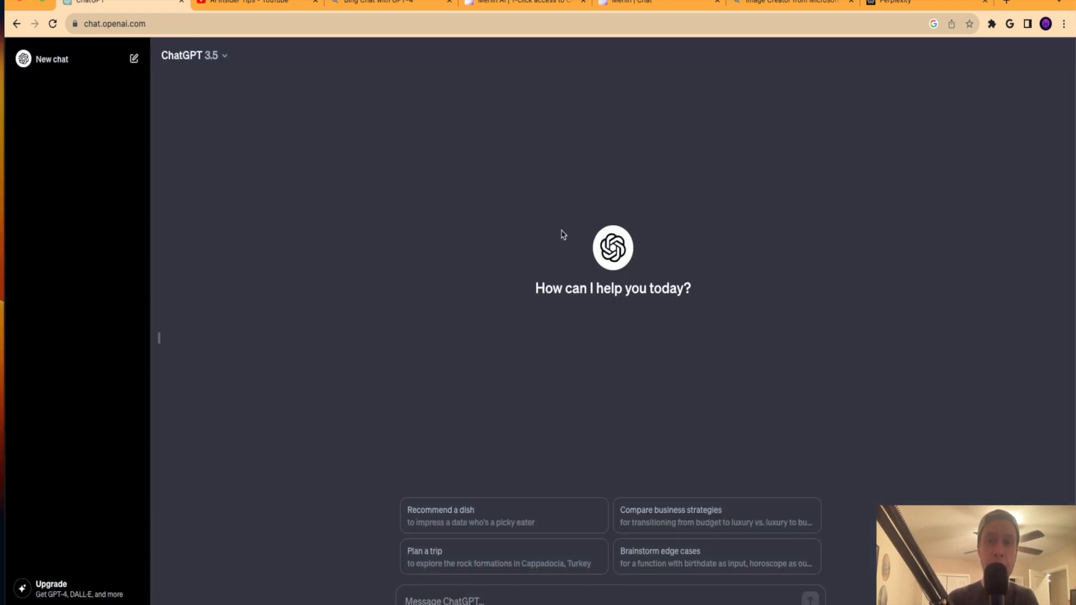
mouse_move(576, 361)
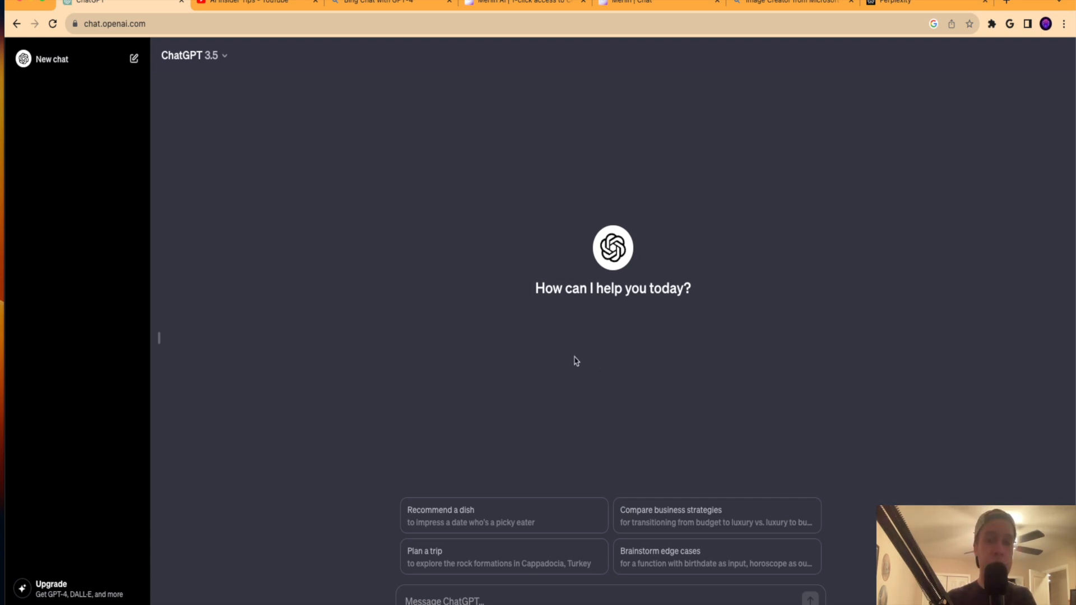
click(52, 589)
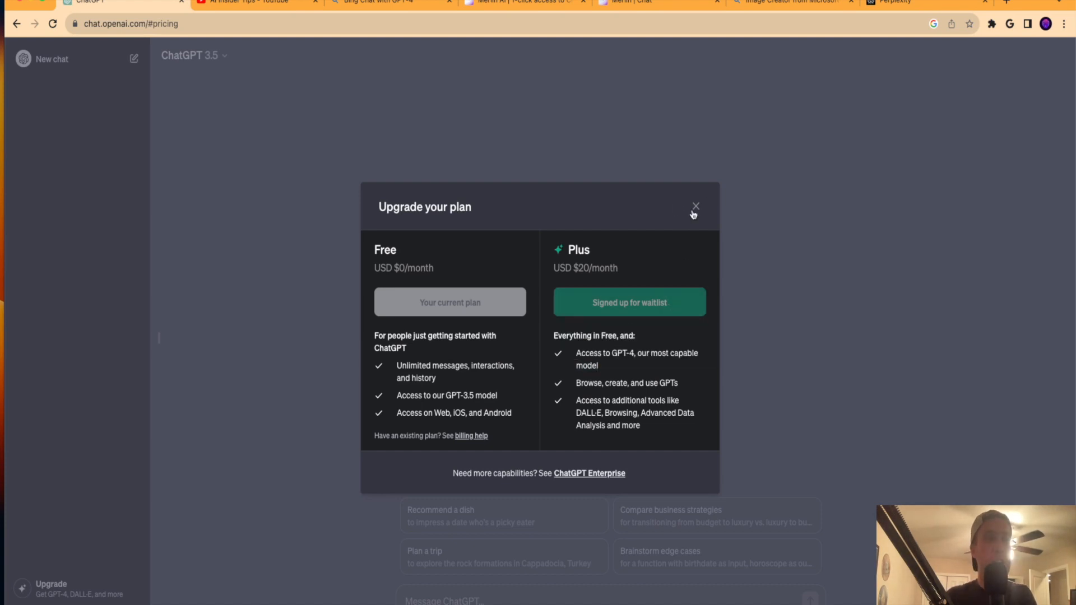
click(695, 207)
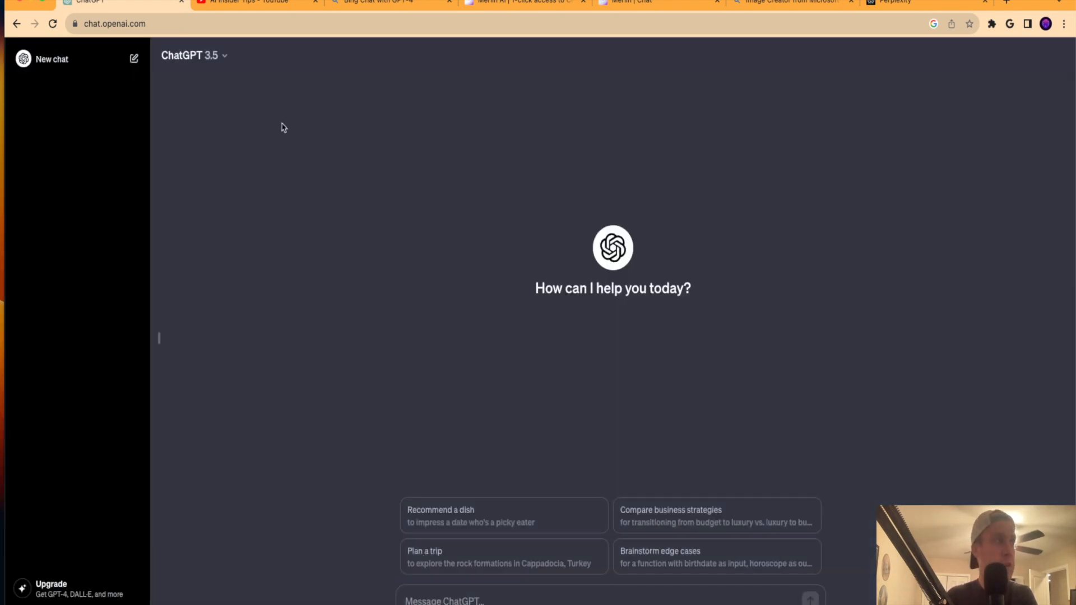
click(193, 55)
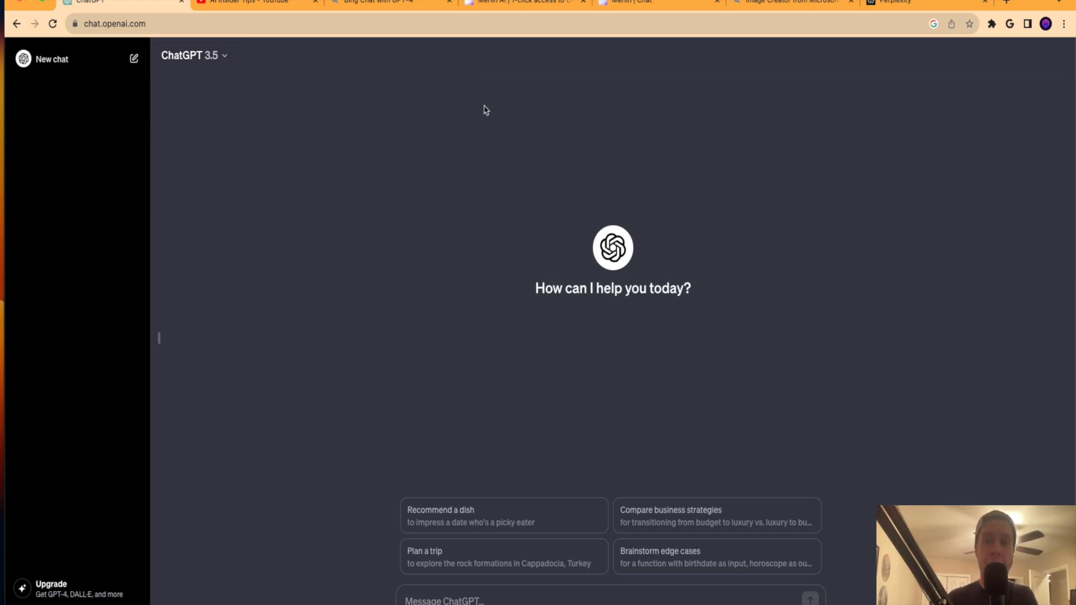
mouse_move(491, 108)
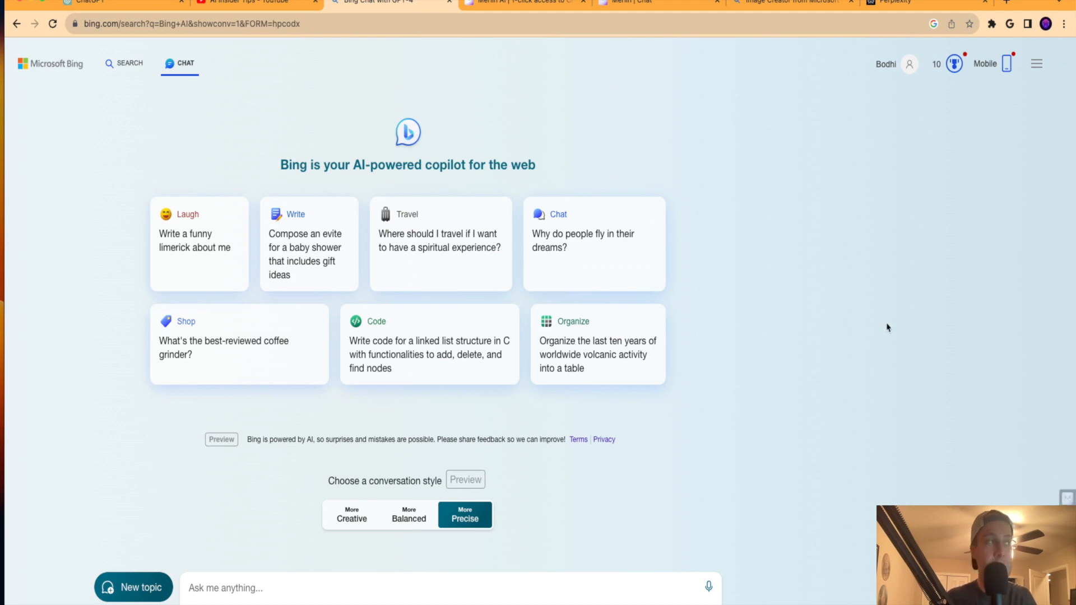
mouse_move(884, 301)
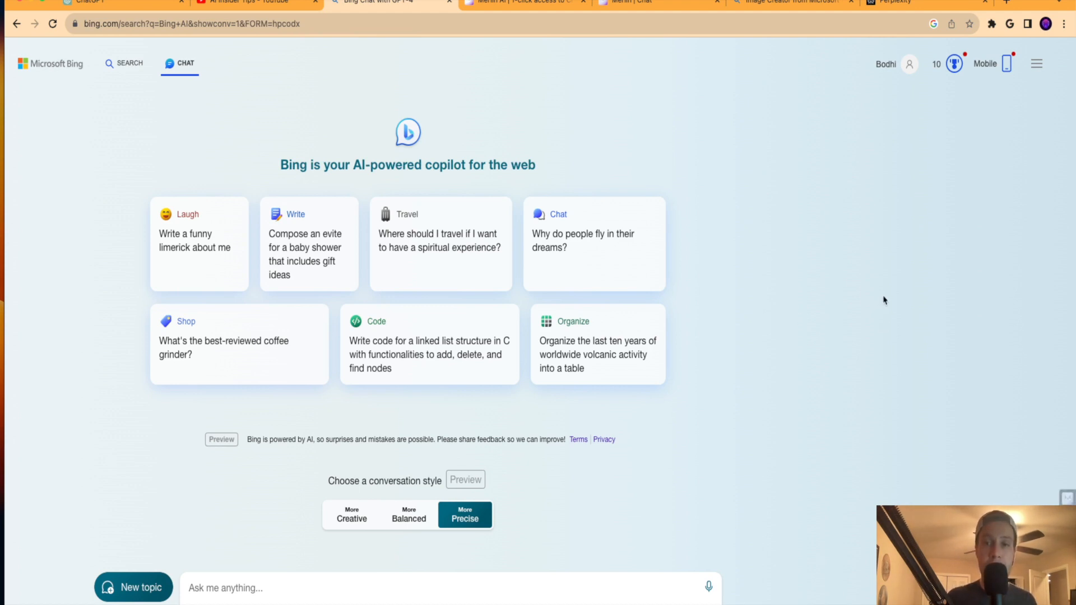
mouse_move(524, 89)
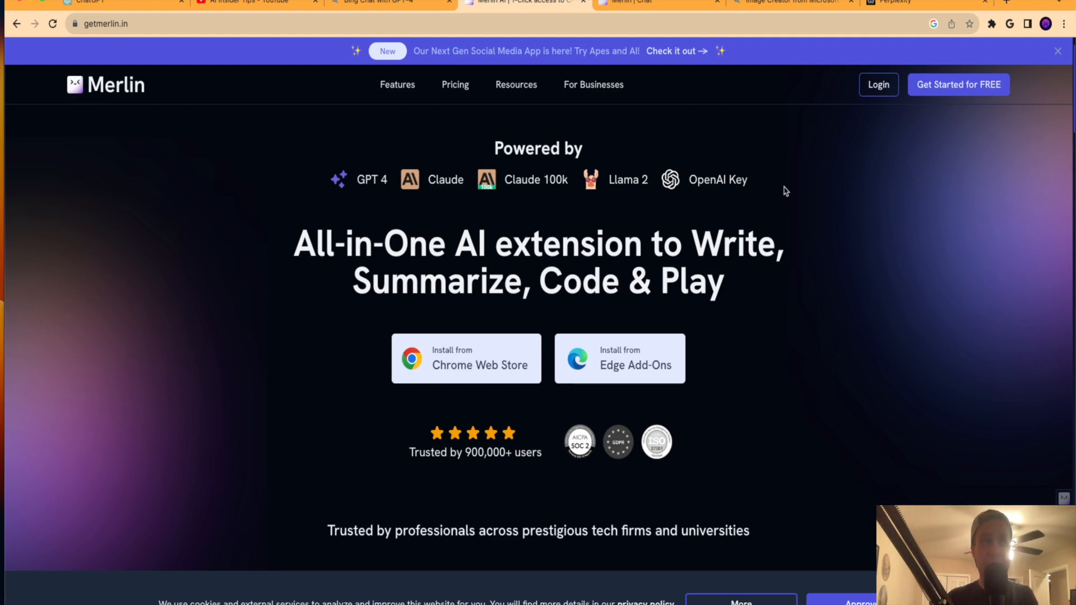
Highlight the word 'Write' in Merlin's headline, then deselect it
double_click(713, 244)
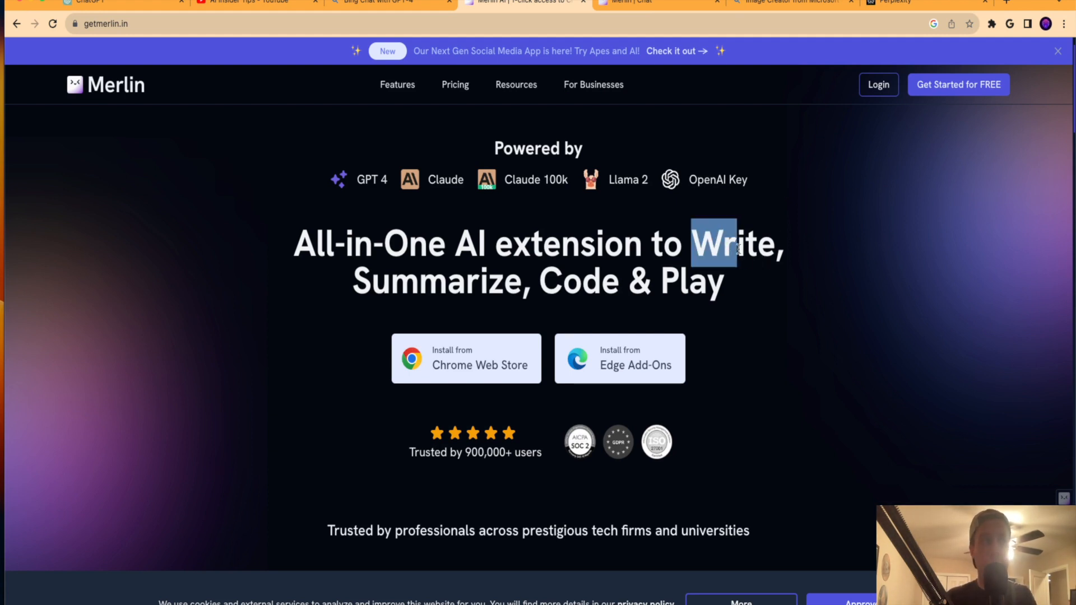
click(765, 278)
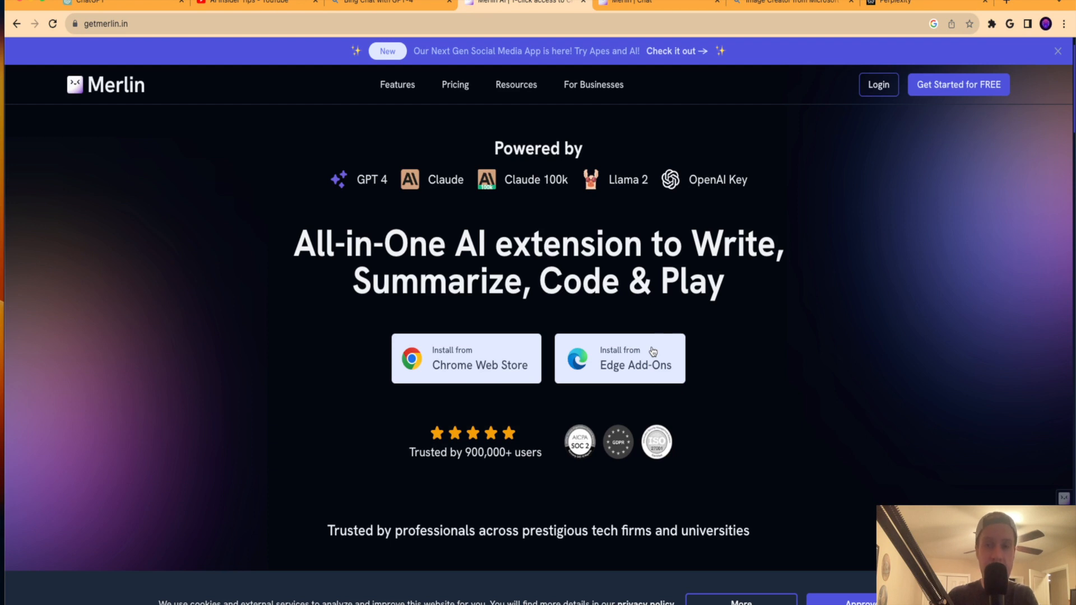
mouse_move(484, 352)
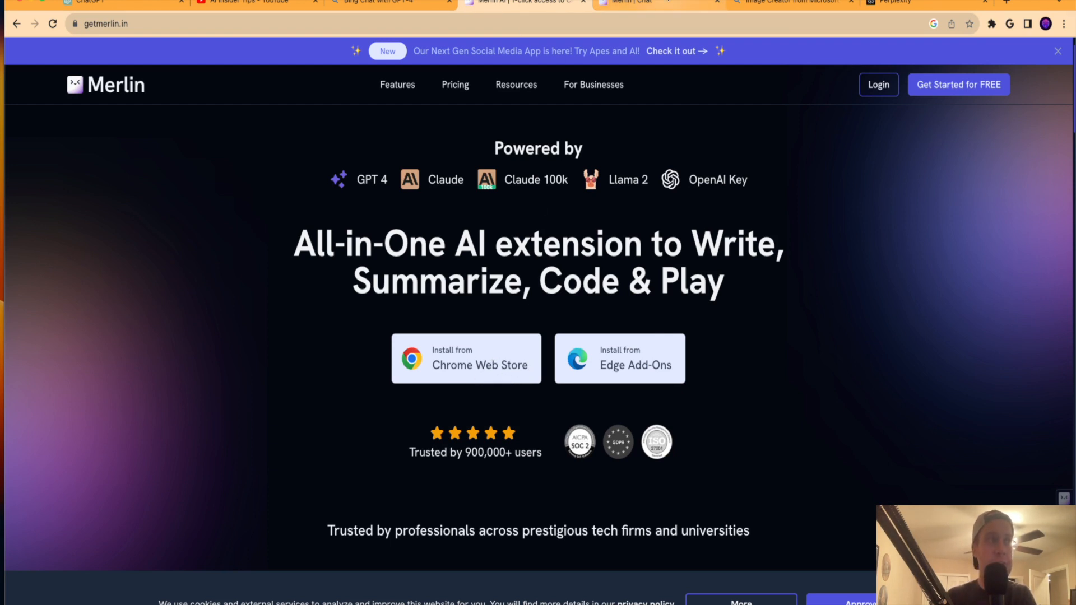
View Merlin's Pro plans with monthly pricing, then close the Merlin website tab
click(655, 1)
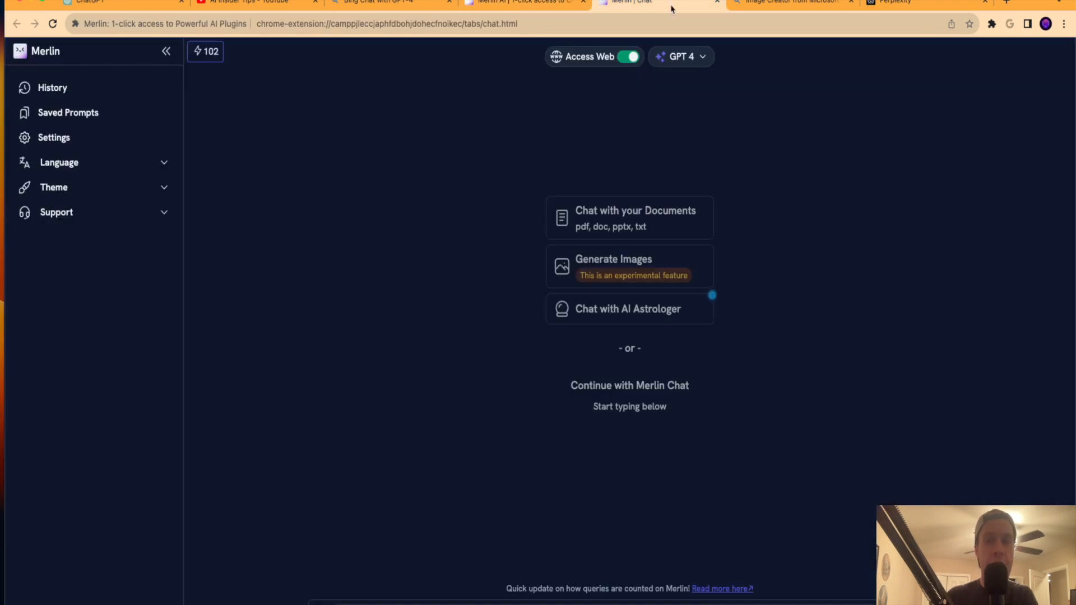
mouse_move(853, 251)
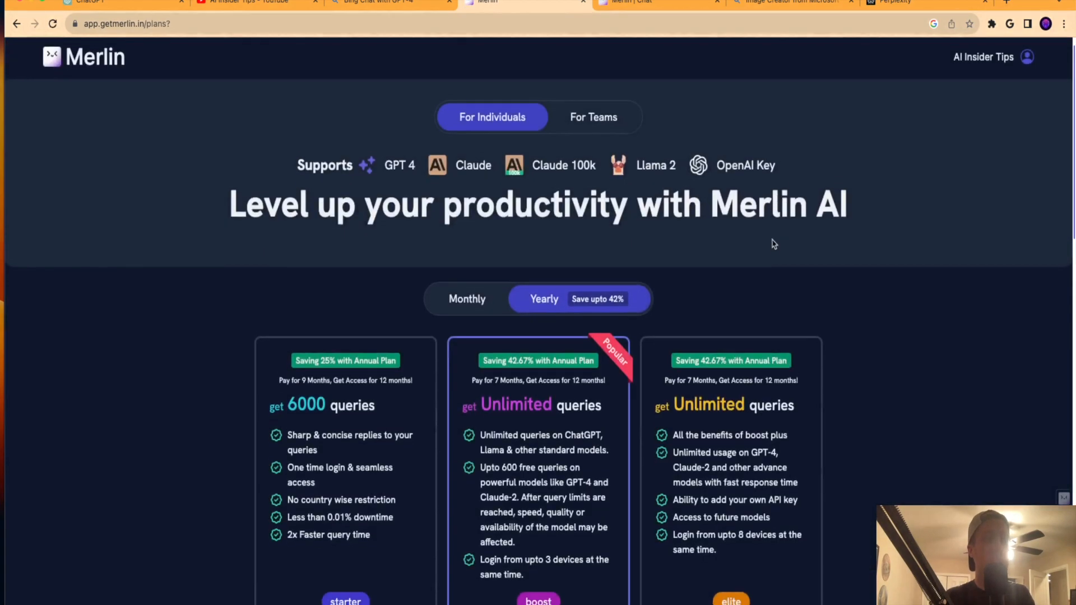
scroll(down, 3)
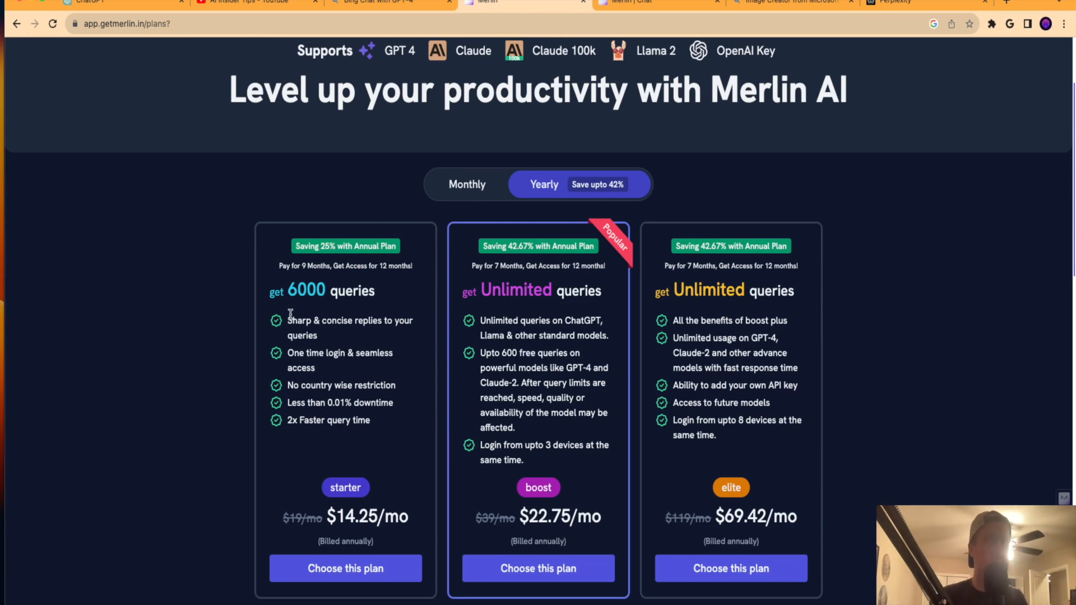
click(467, 184)
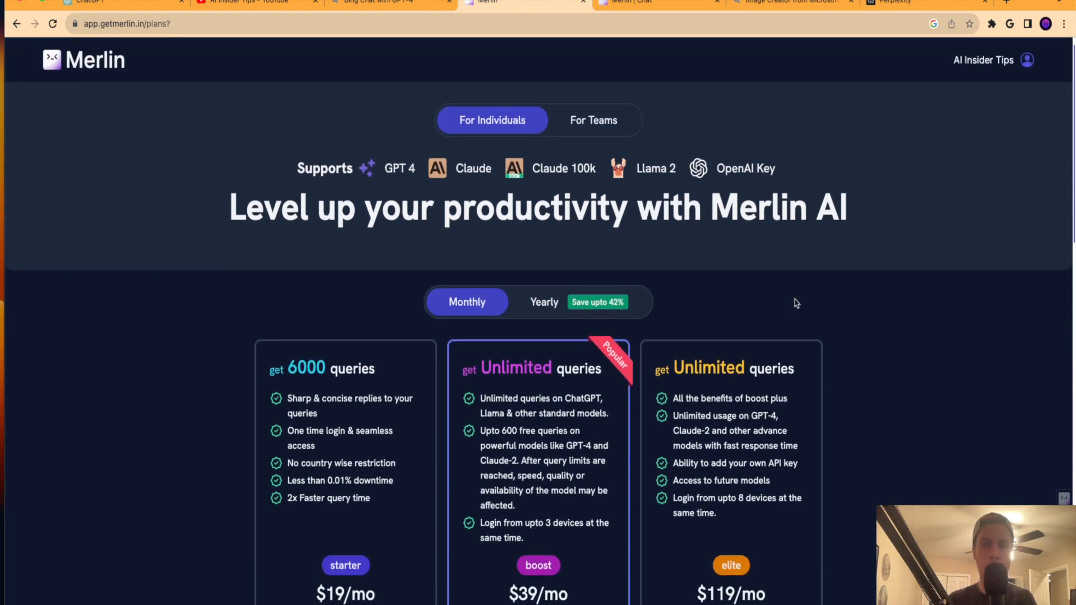
mouse_move(366, 174)
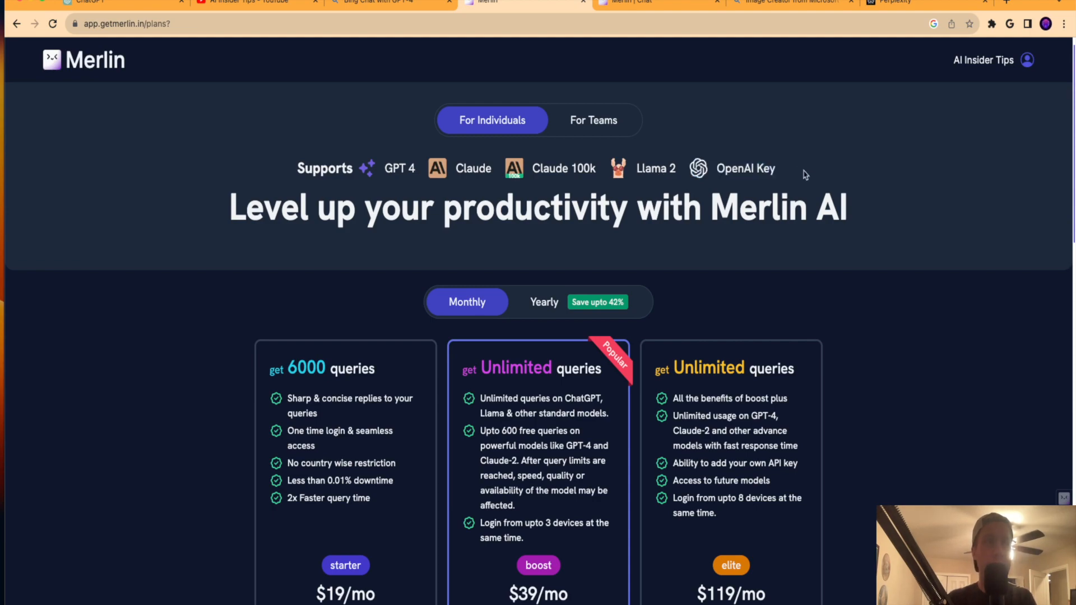
scroll(down, 3)
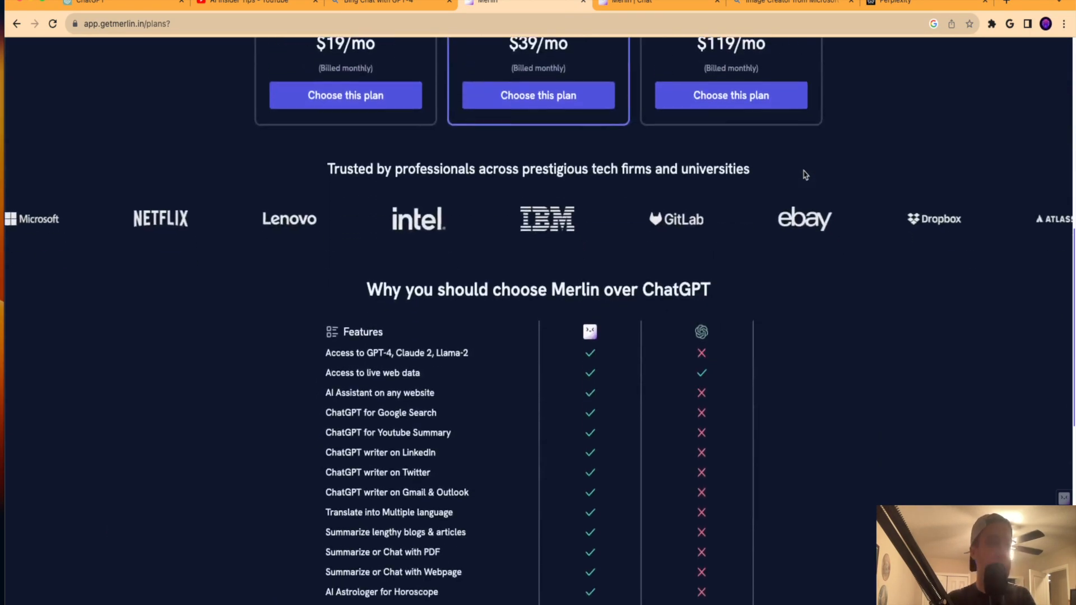
scroll(down, 3)
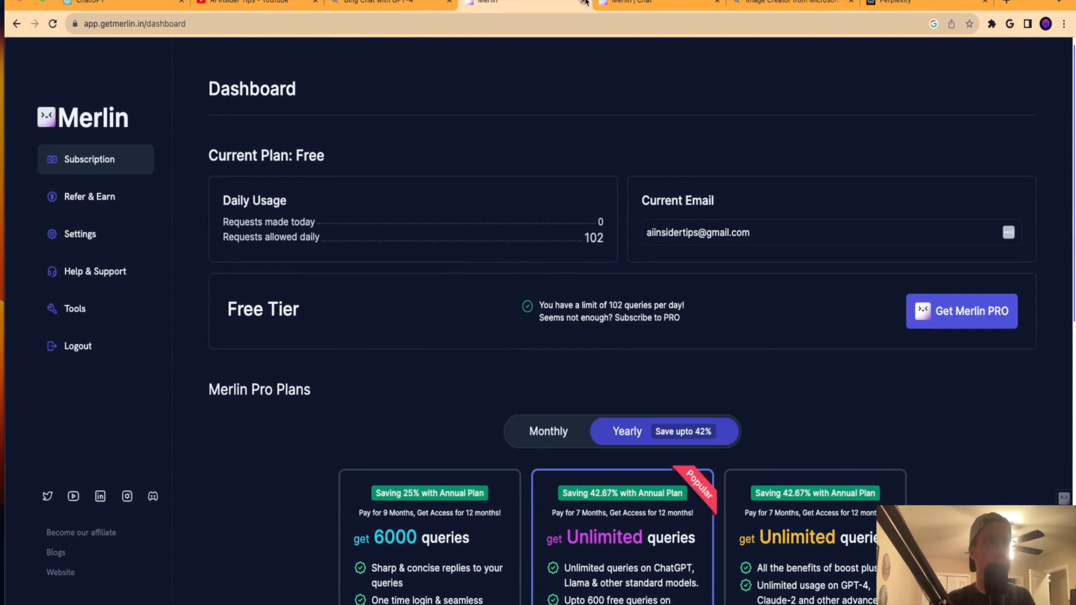
click(525, 1)
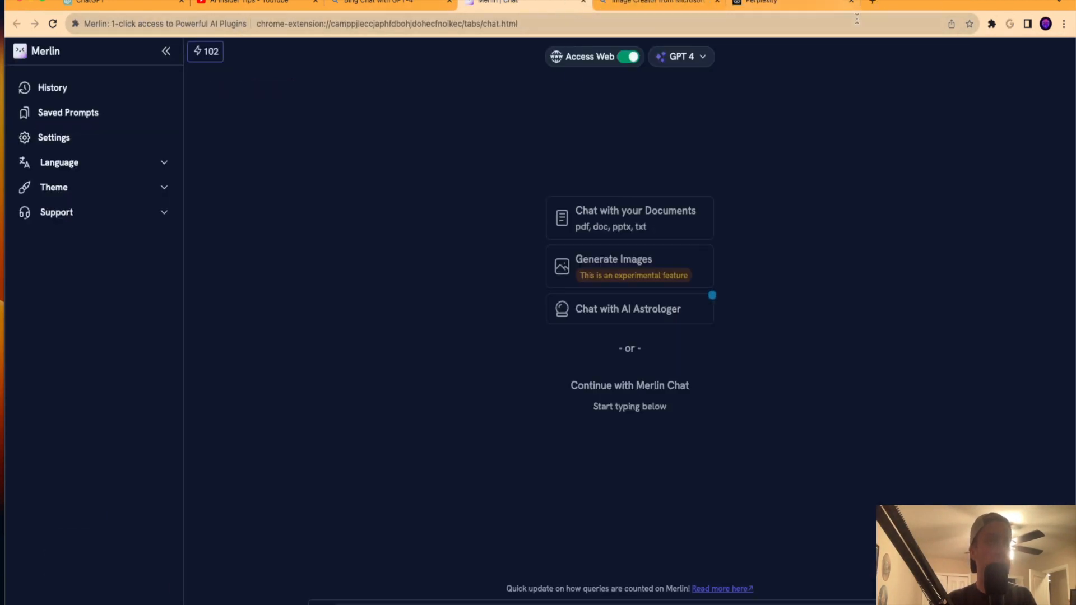
Open Merlin's model dropdown showing per-model query costs, with GPT-4 at 30x
click(991, 24)
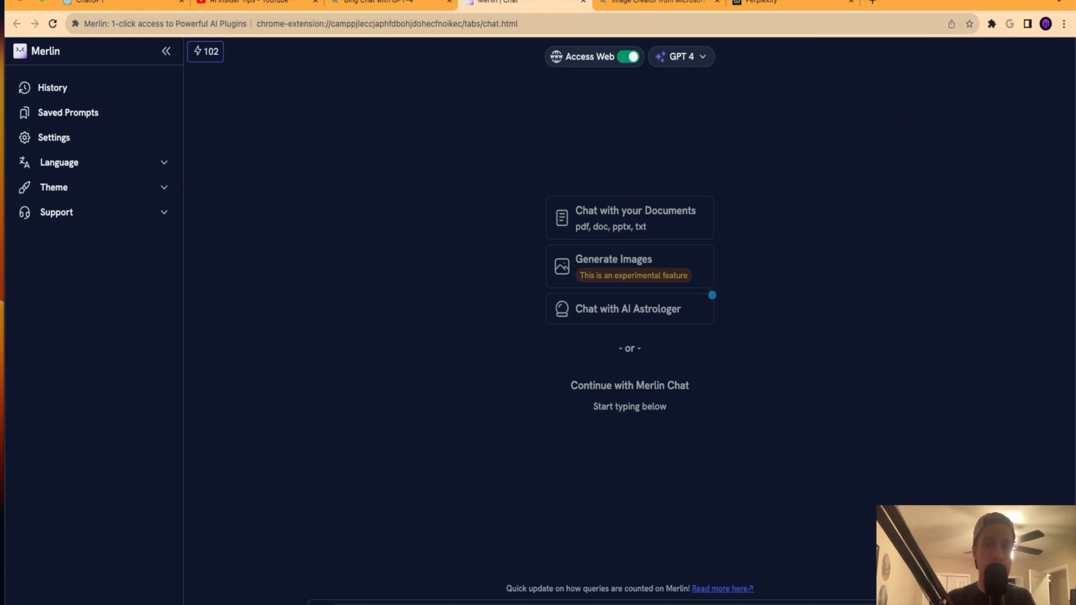
mouse_move(431, 216)
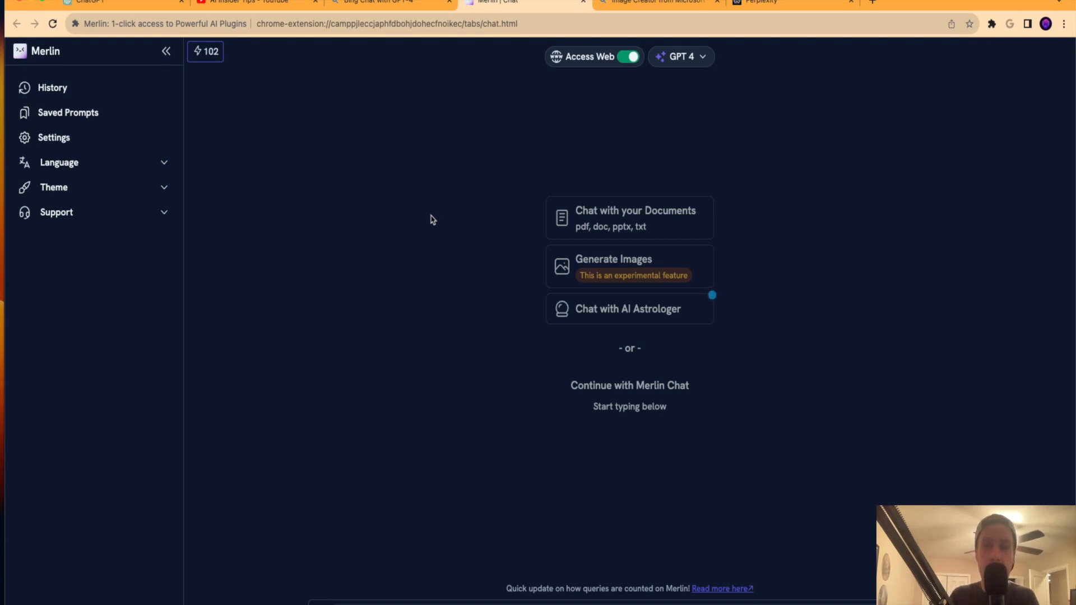
mouse_move(433, 216)
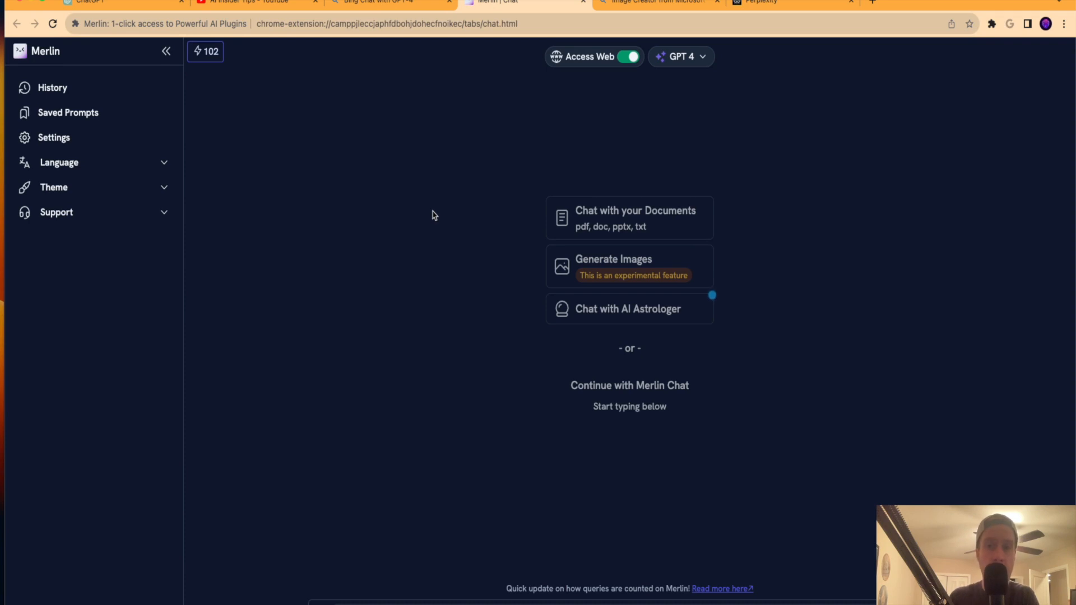
mouse_move(644, 87)
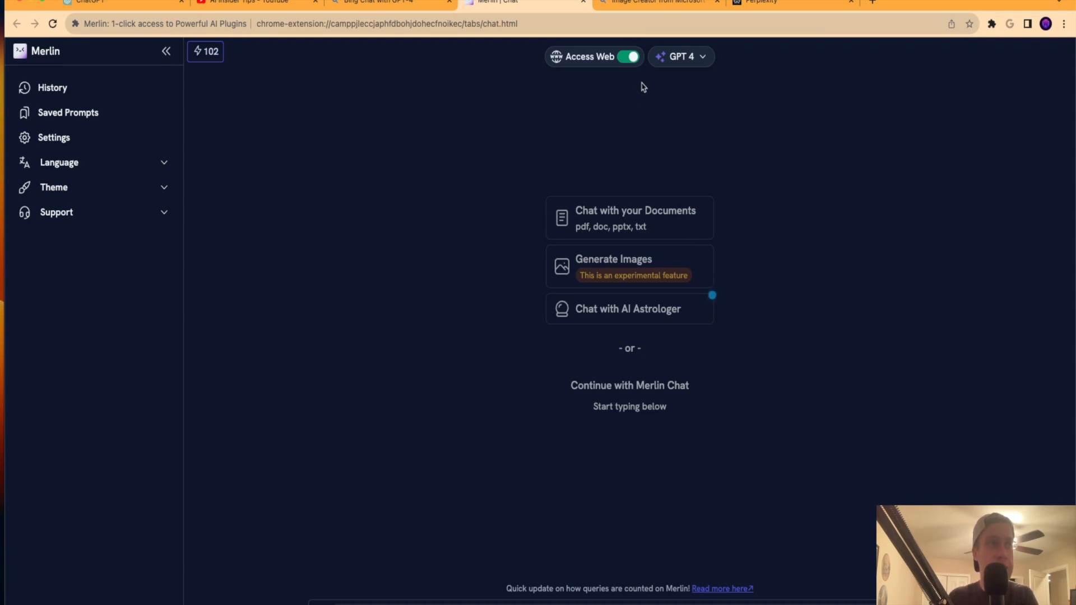
mouse_move(621, 58)
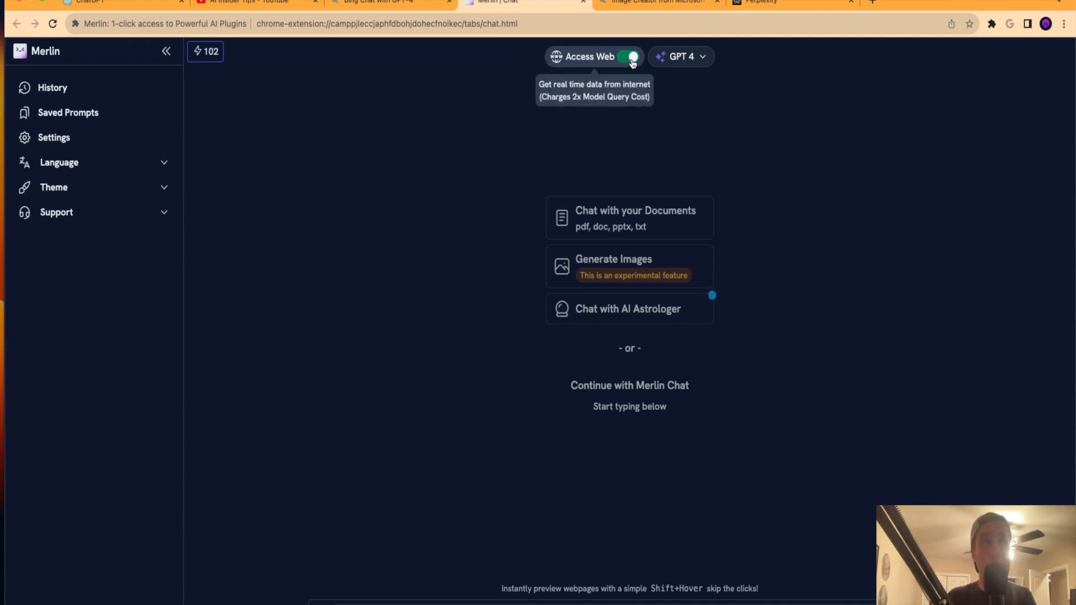
mouse_move(676, 61)
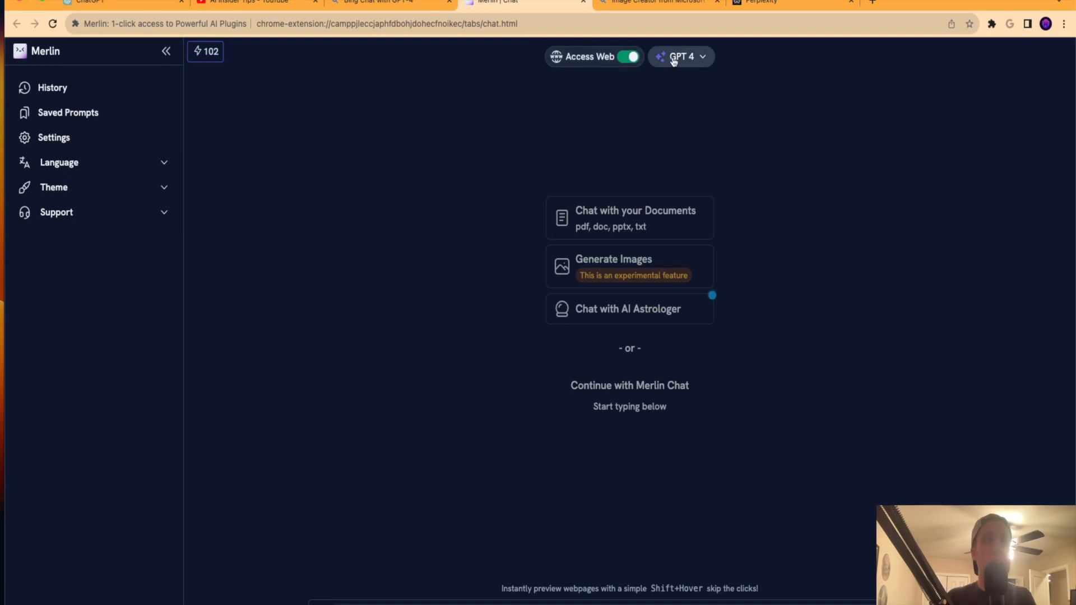
click(680, 56)
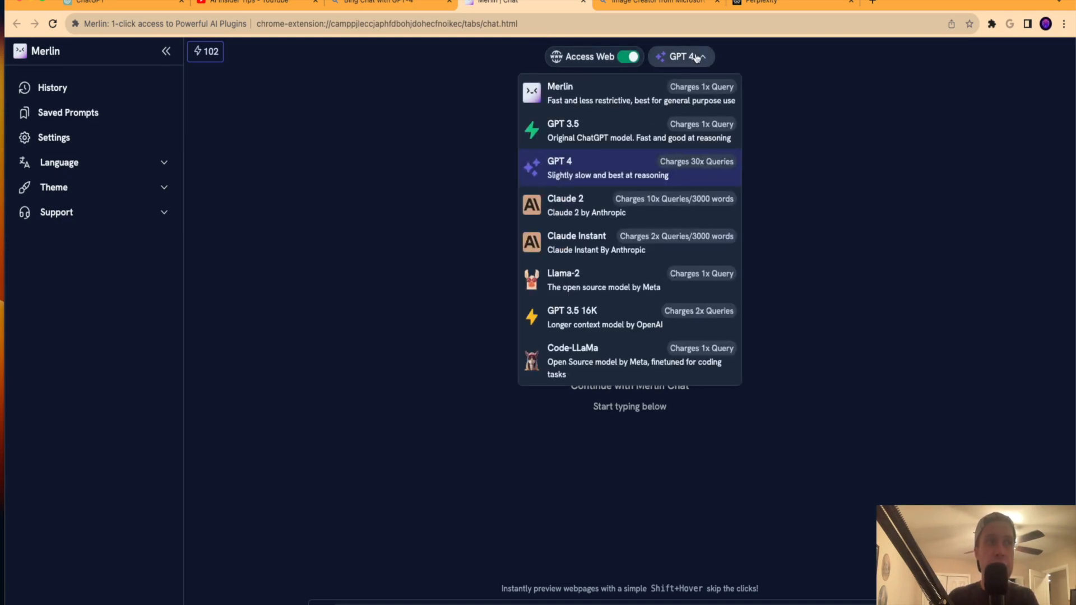
mouse_move(597, 128)
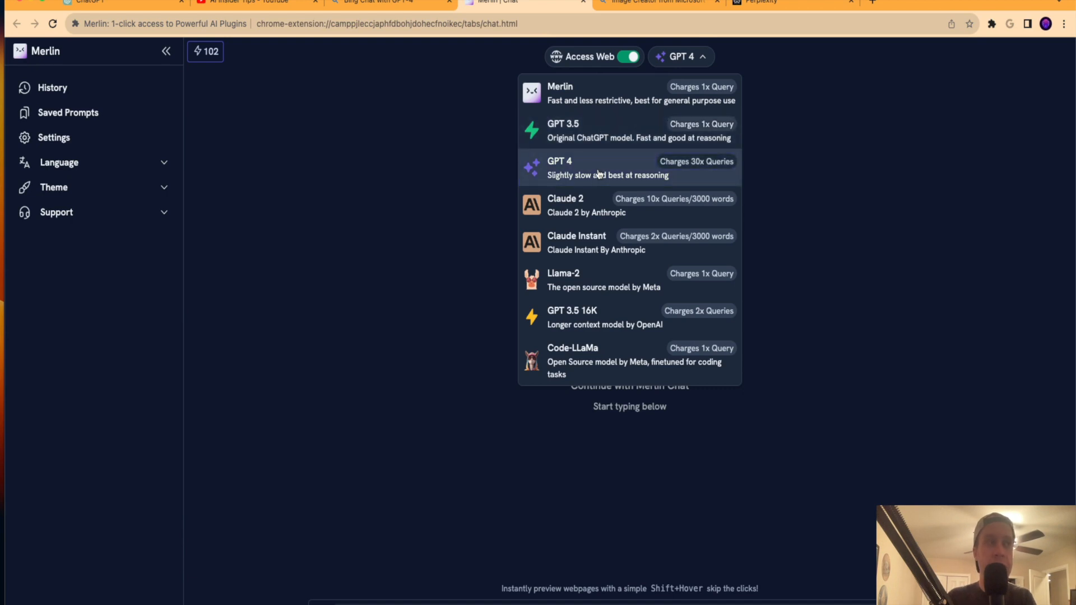
mouse_move(578, 153)
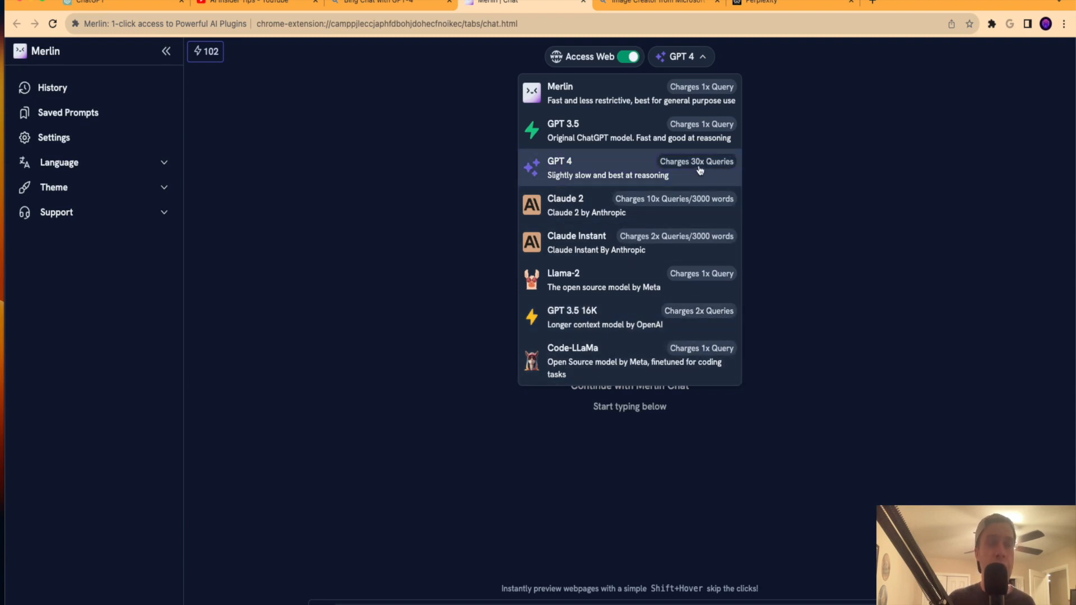
mouse_move(622, 169)
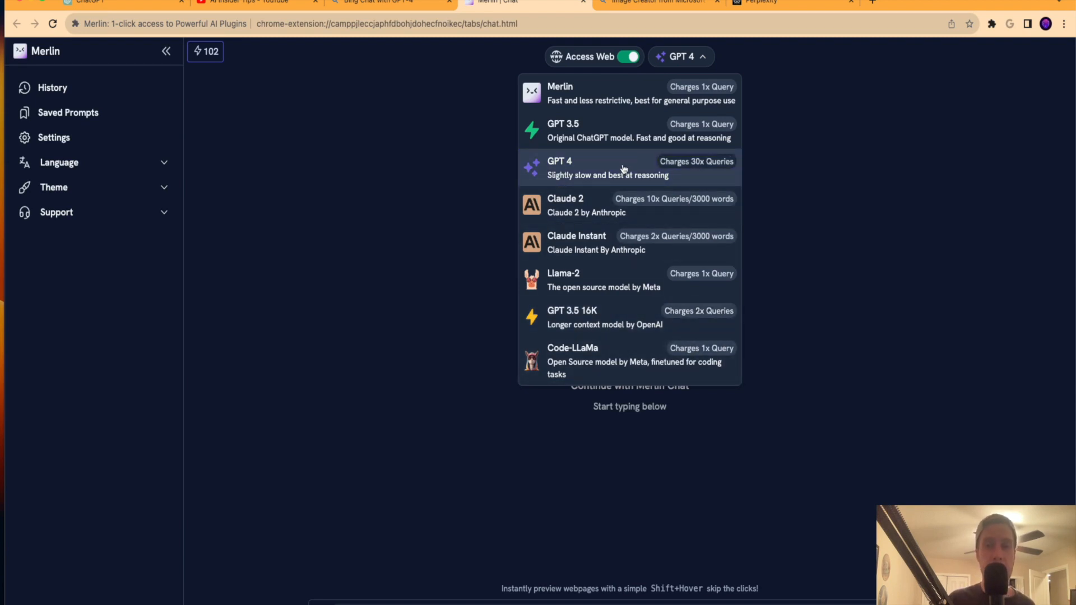
mouse_move(608, 172)
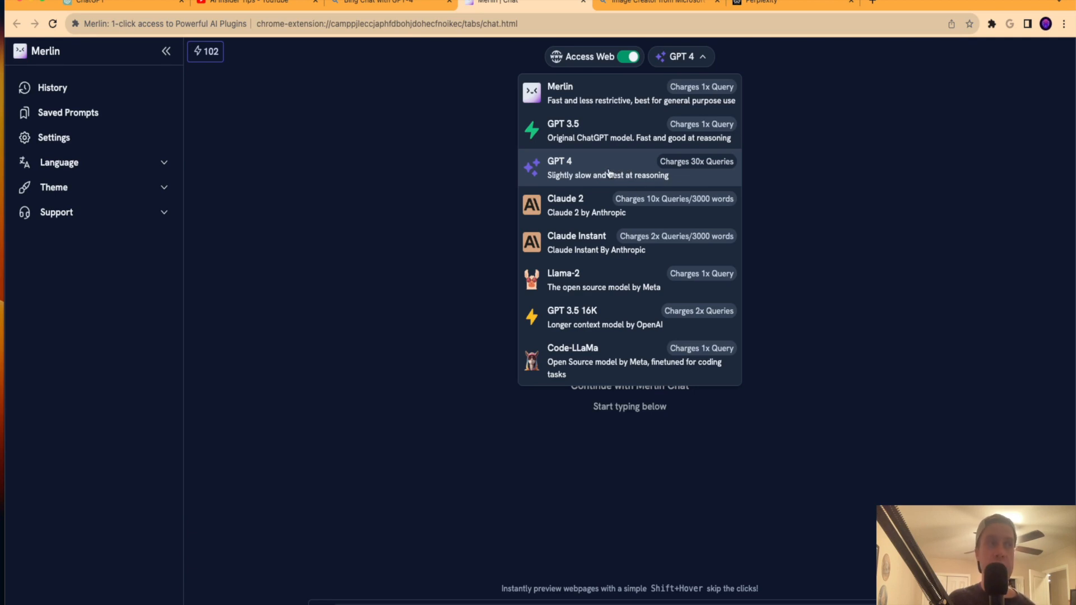
mouse_move(600, 171)
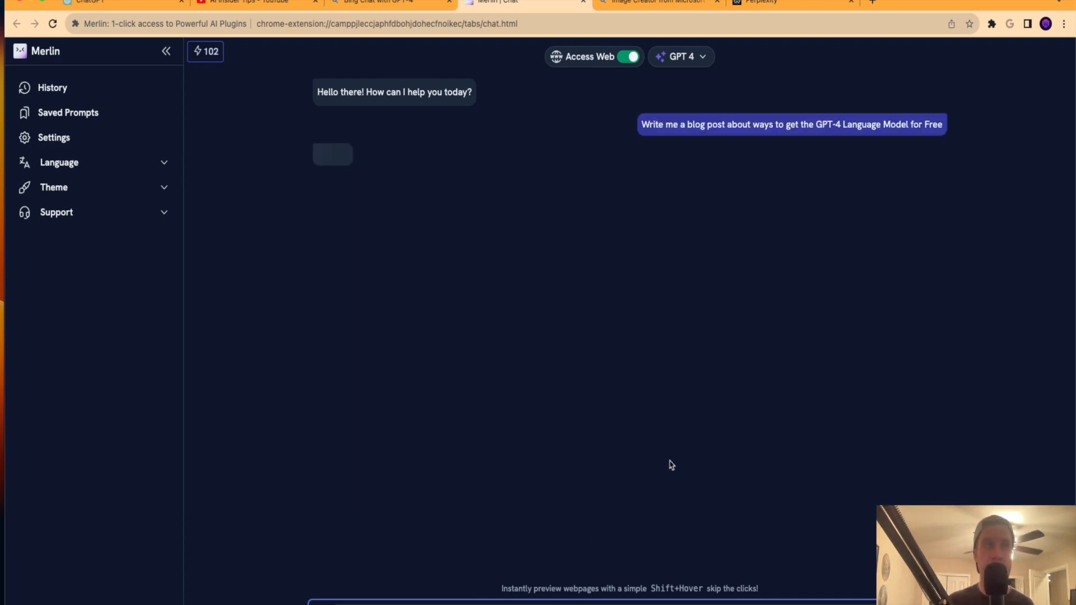
mouse_move(707, 370)
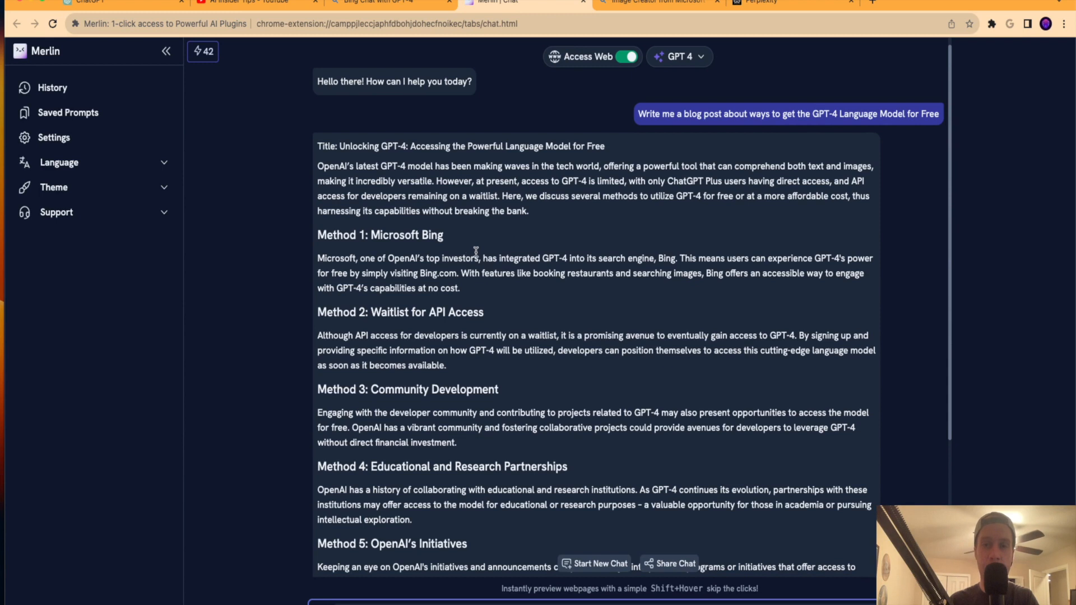
Read through Merlin's GPT-4 blog post, from the 'Method 1: Microsoft Bing' heading down
double_click(380, 235)
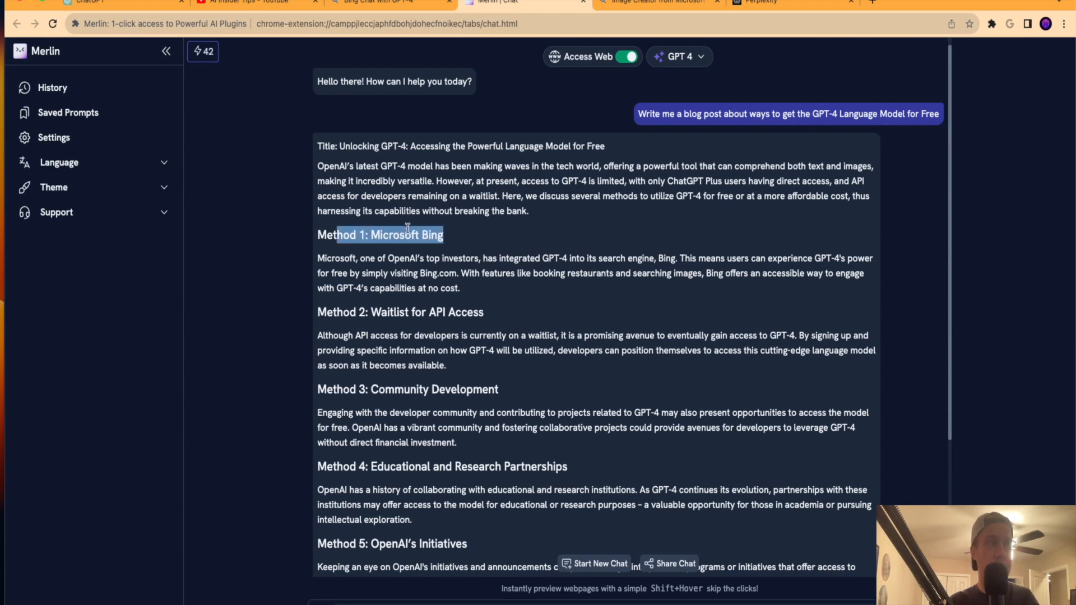
click(459, 239)
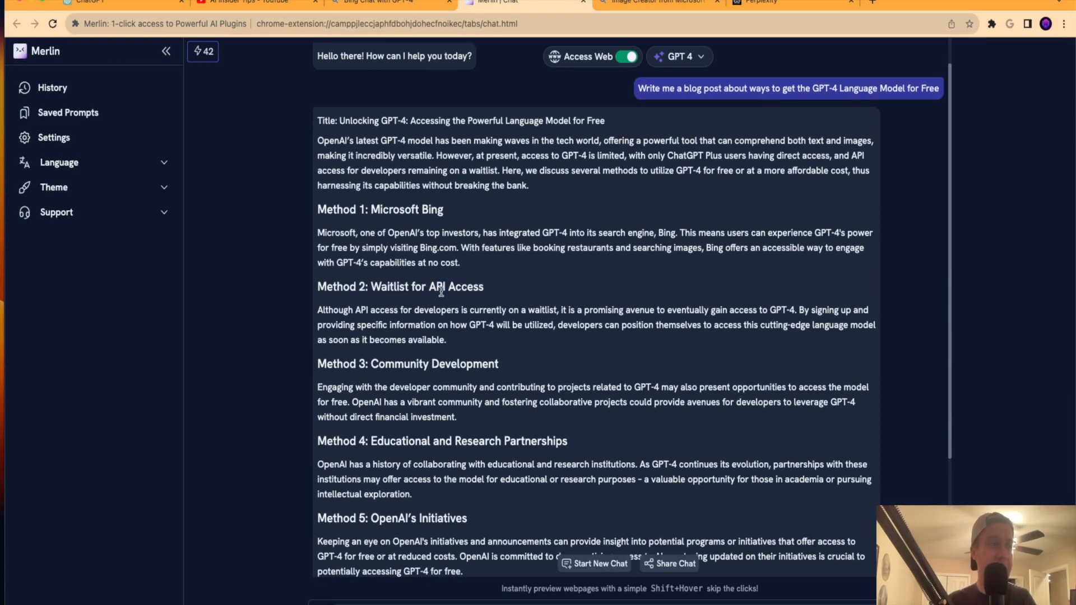
scroll(down, 3)
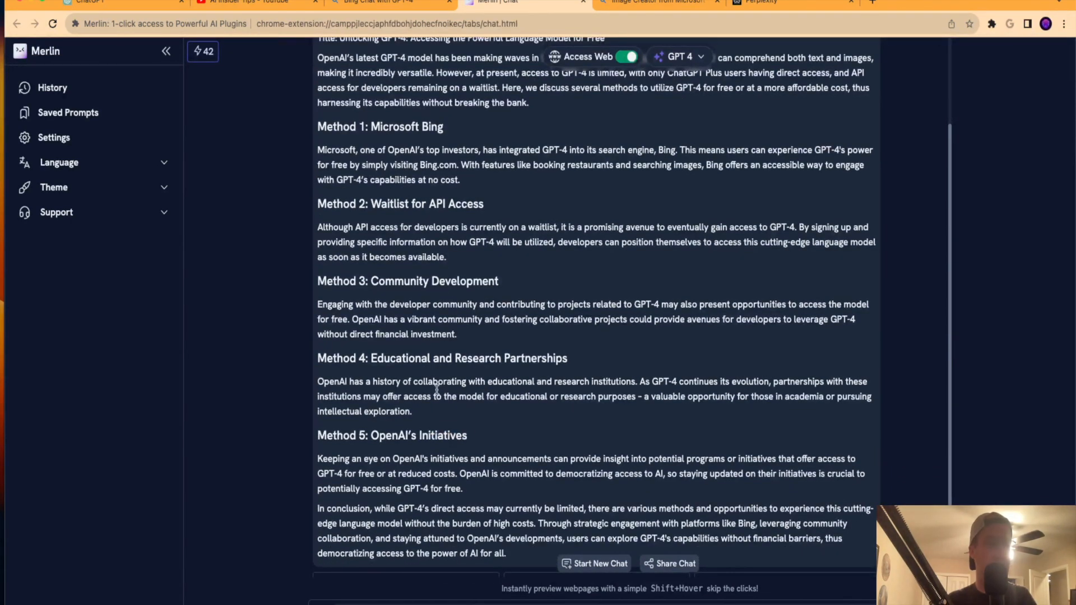
scroll(down, 3)
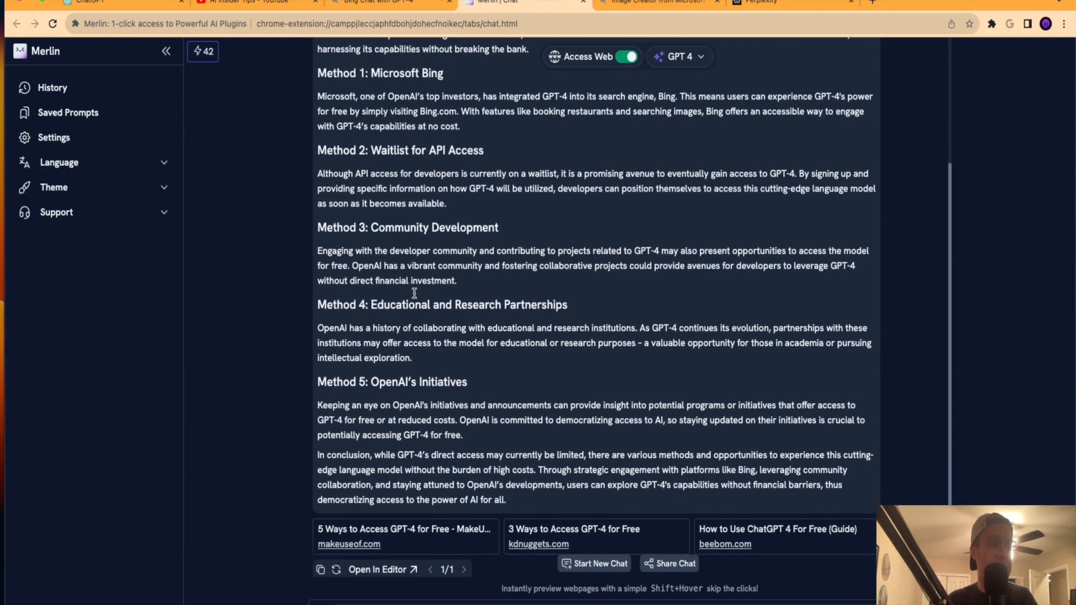
scroll(down, 3)
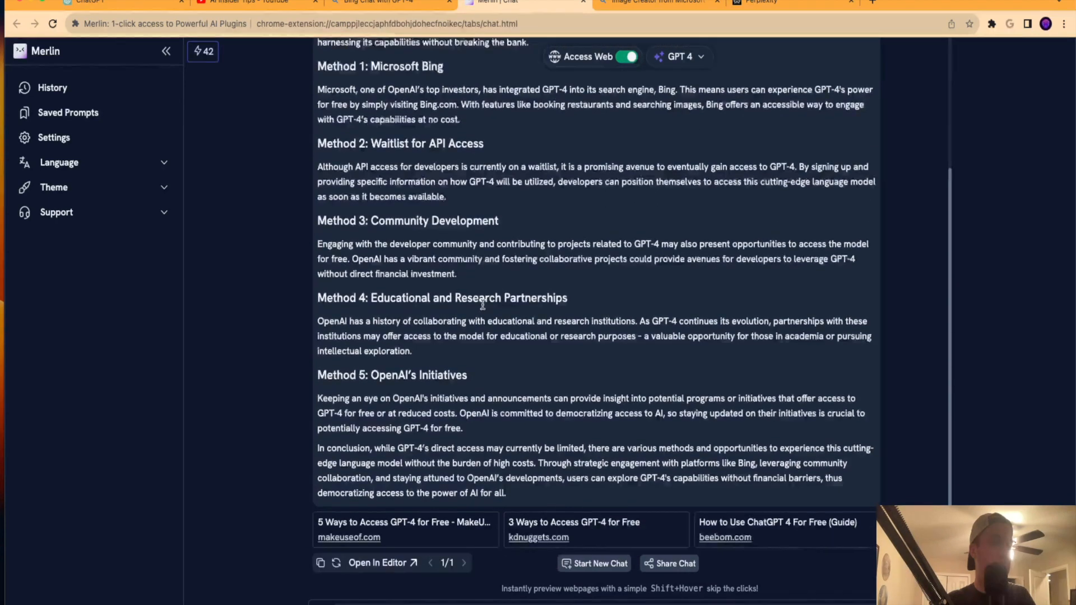
scroll(down, 3)
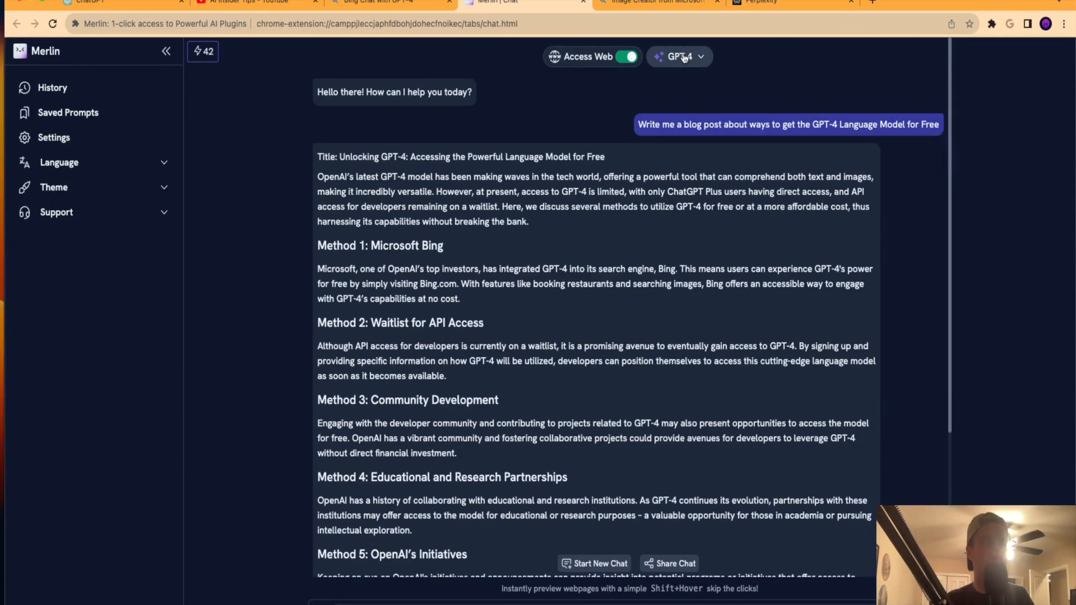
mouse_move(202, 52)
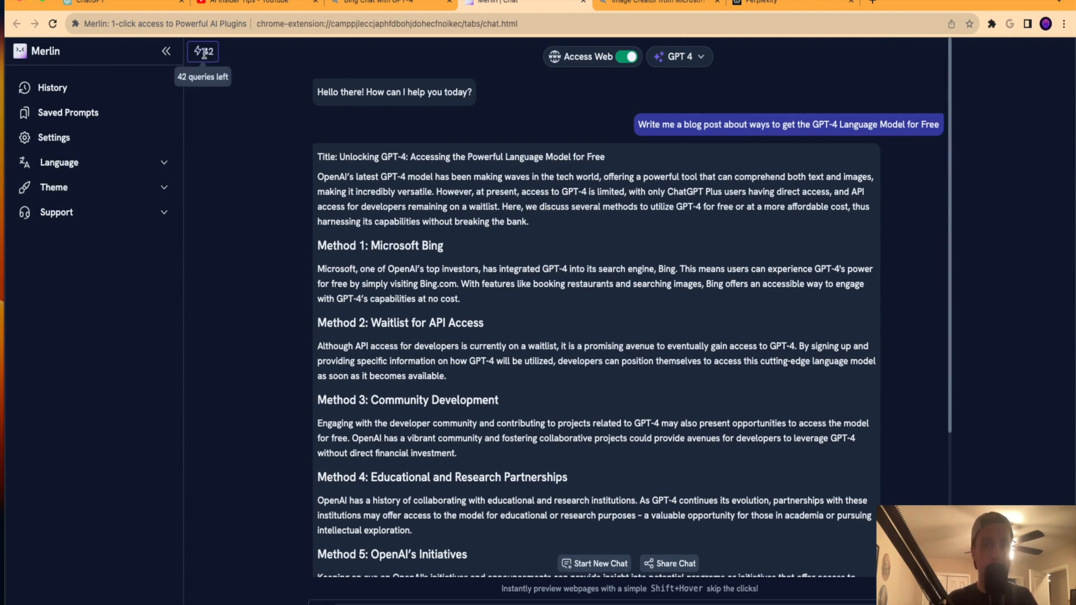
Recheck the model list without changing GPT-4, then switch to Bing Image Creator
click(679, 56)
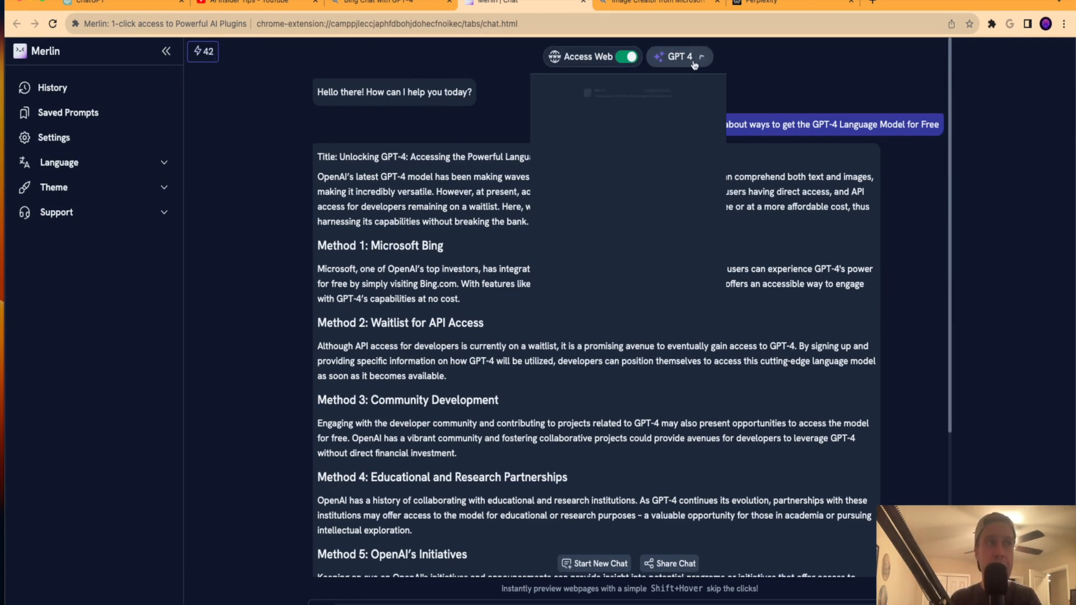
click(678, 56)
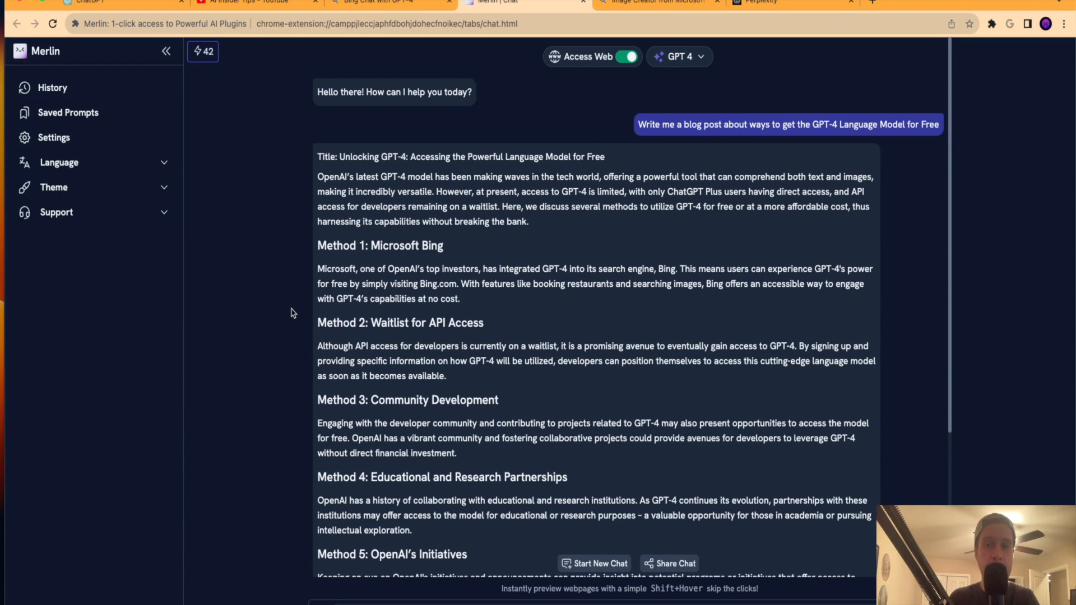
mouse_move(288, 309)
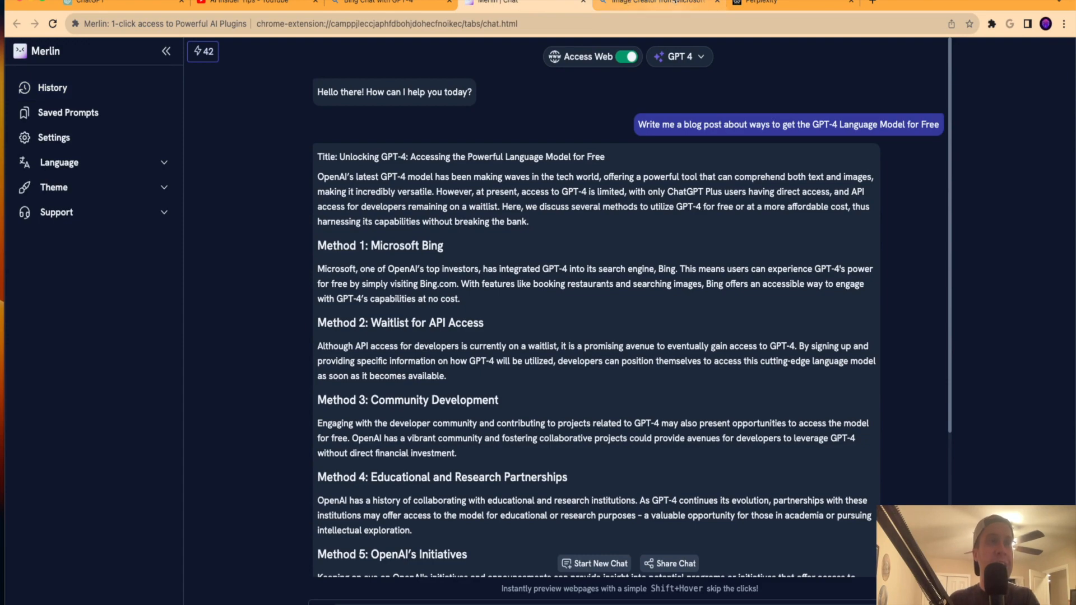
click(658, 3)
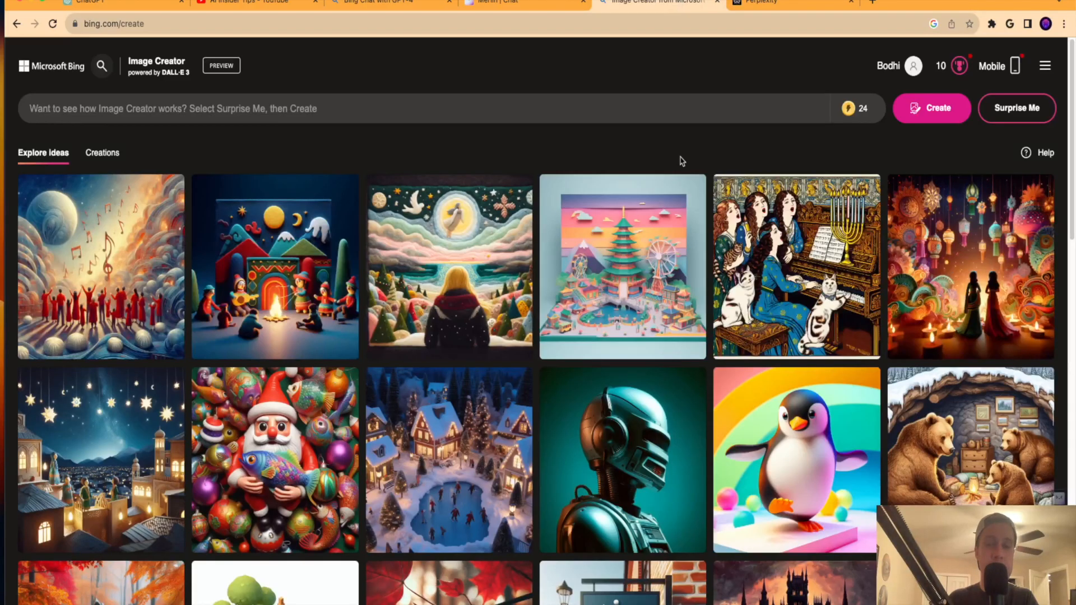
Generate four images from 'Create me an image about AI', then switch to Perplexity
click(178, 109)
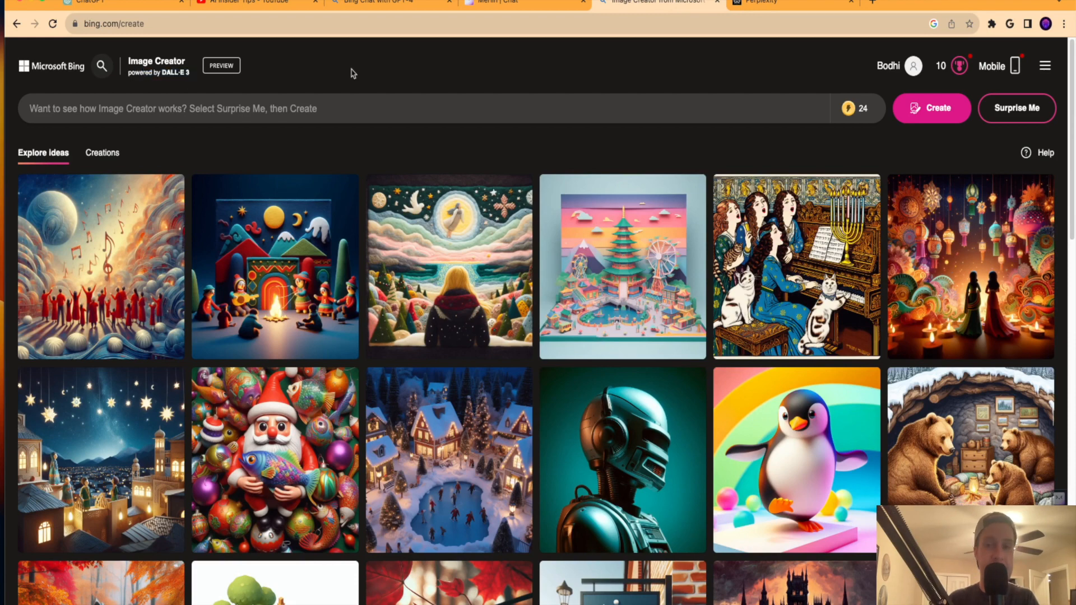
mouse_move(112, 55)
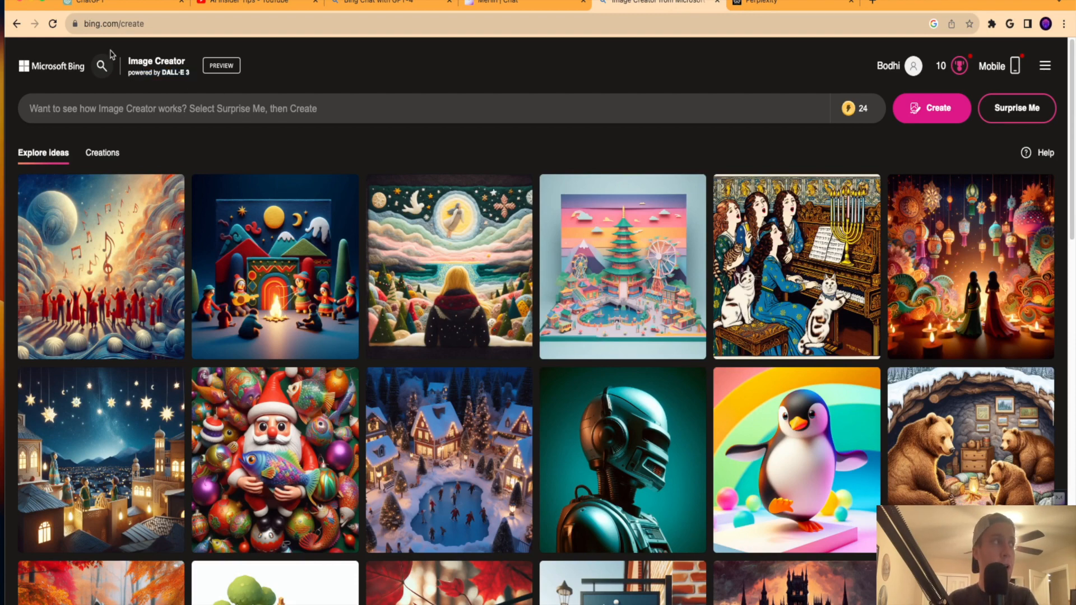
mouse_move(168, 38)
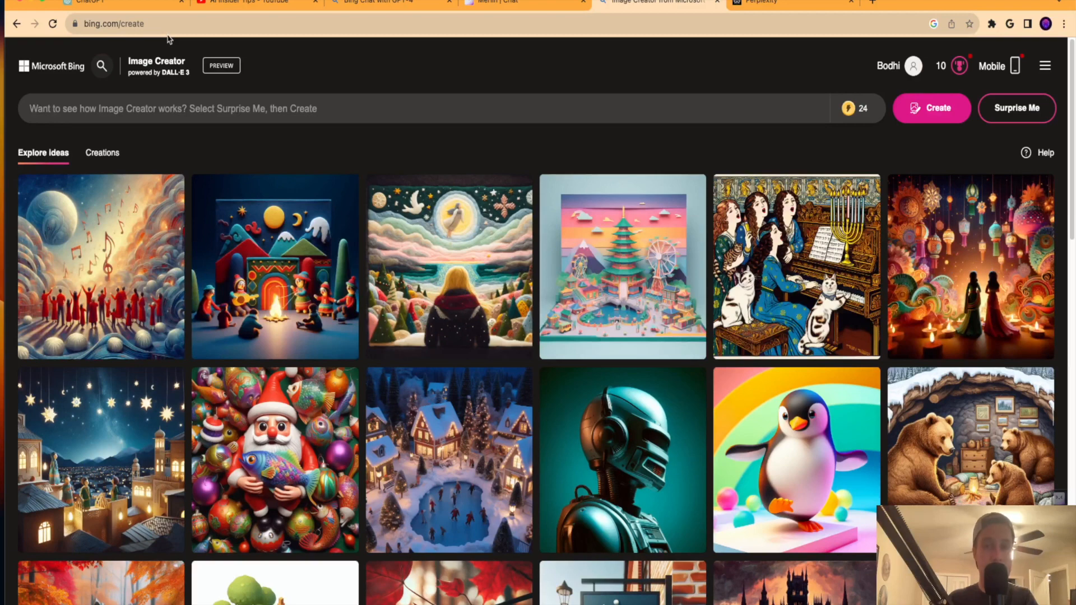
click(251, 108)
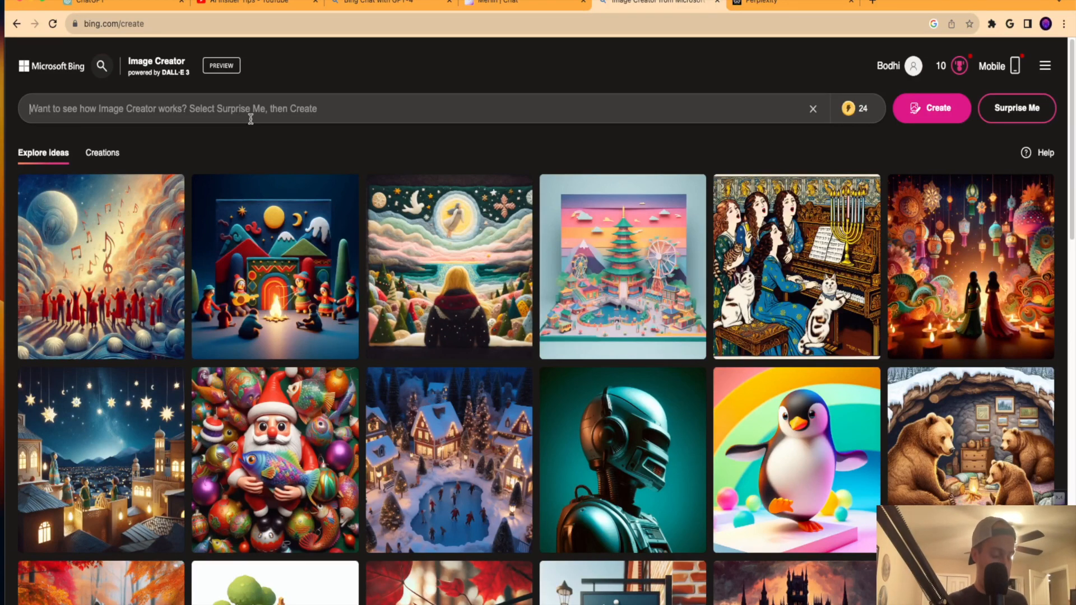
text(Create me an image)
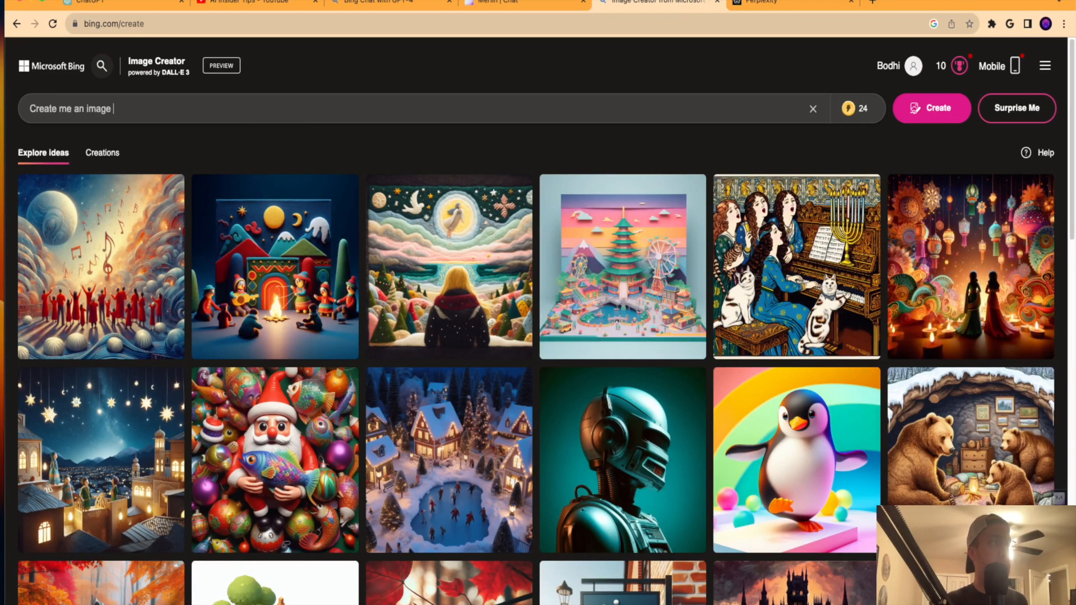
click(931, 107)
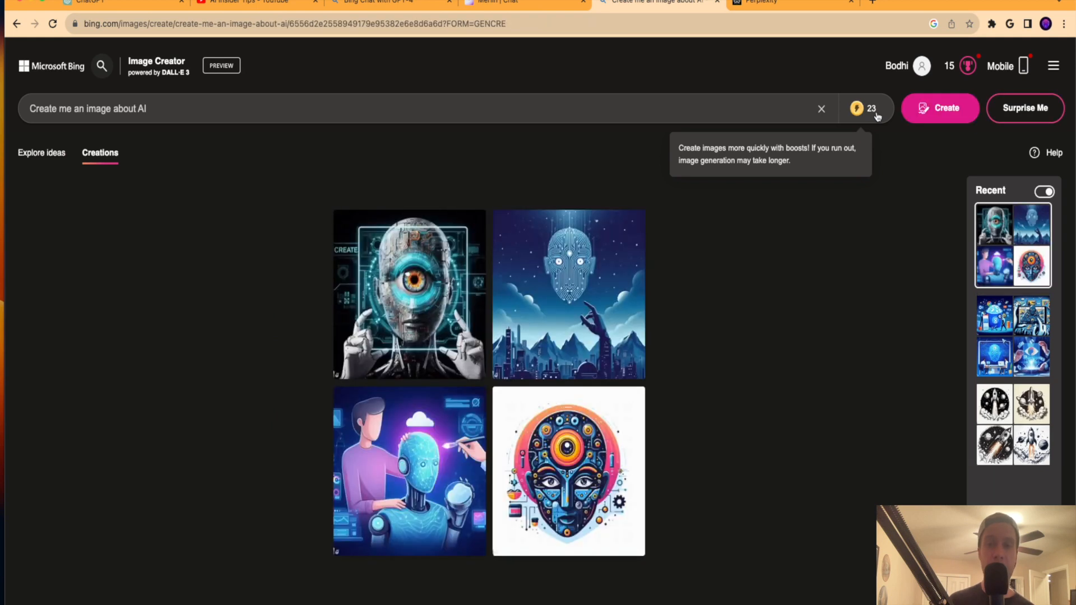
mouse_move(948, 204)
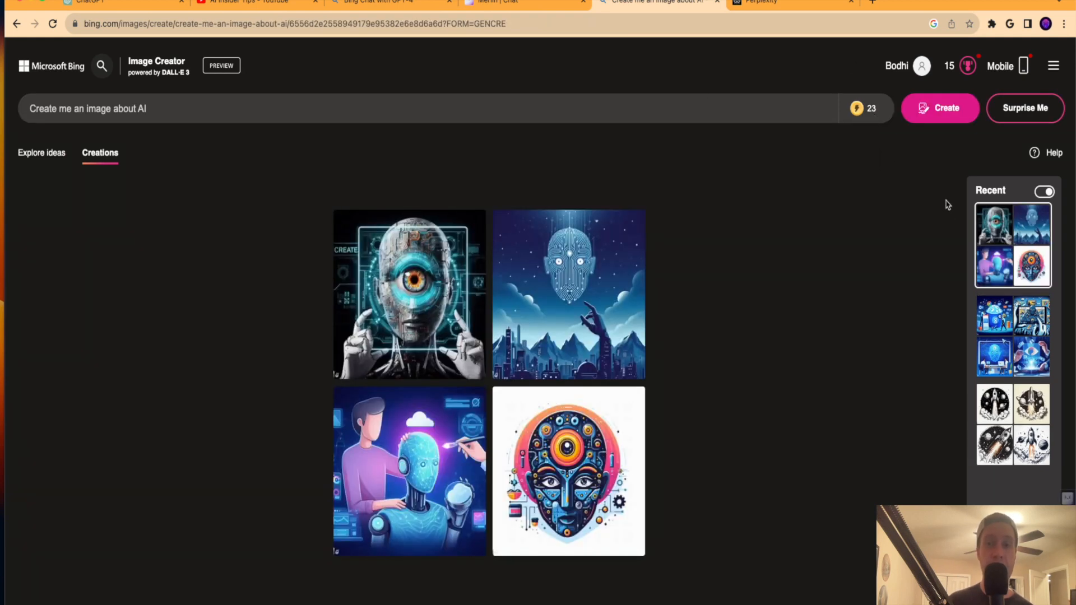
mouse_move(619, 200)
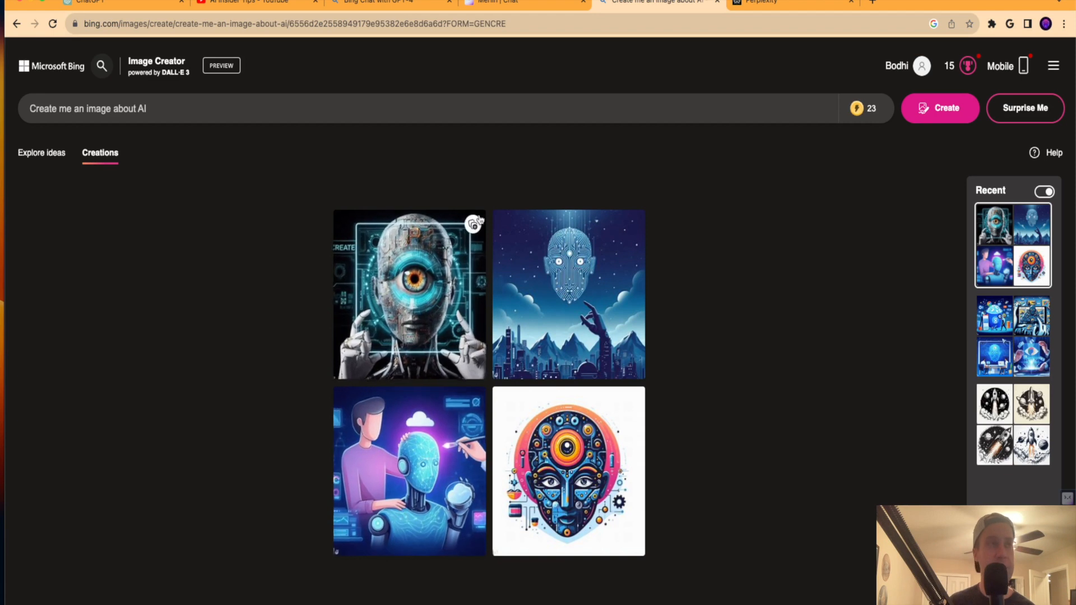
click(764, 2)
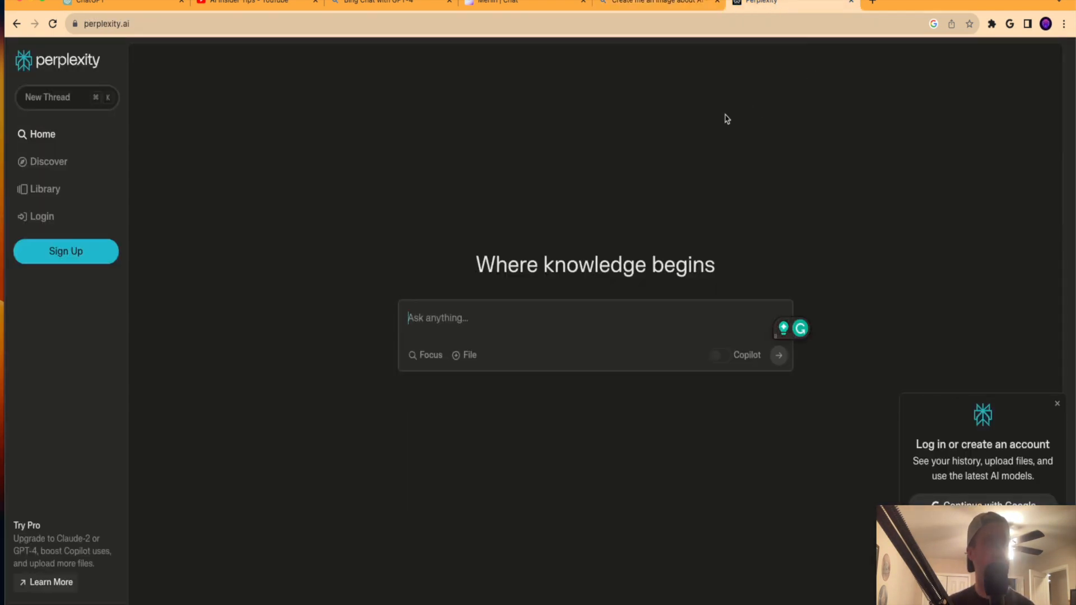
mouse_move(325, 332)
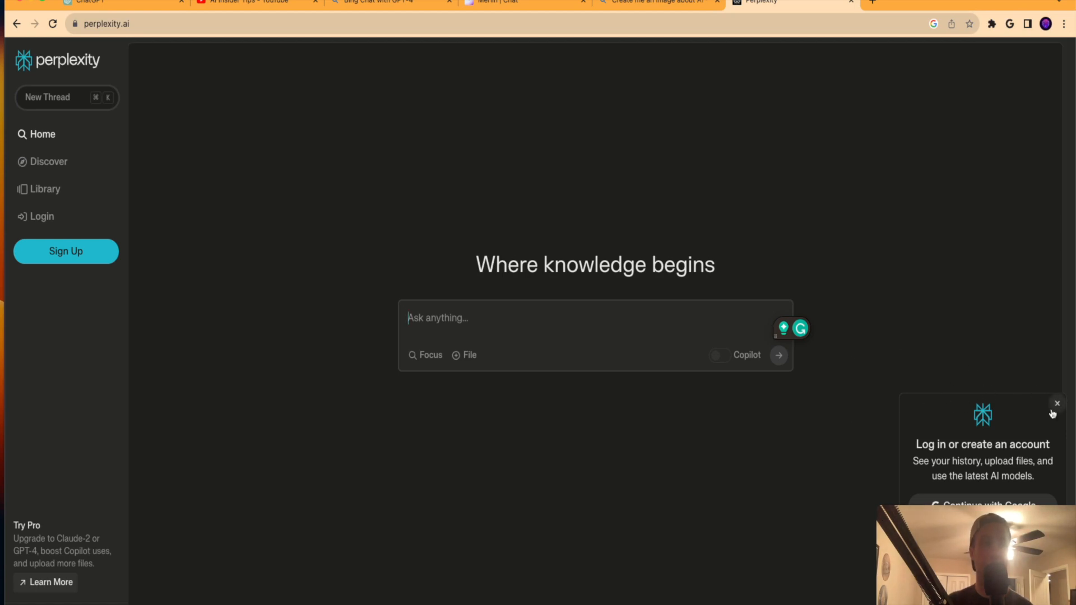
Dismiss the login popup, ask Perplexity for the free-GPT-4 blog post, and scroll its sources
click(533, 318)
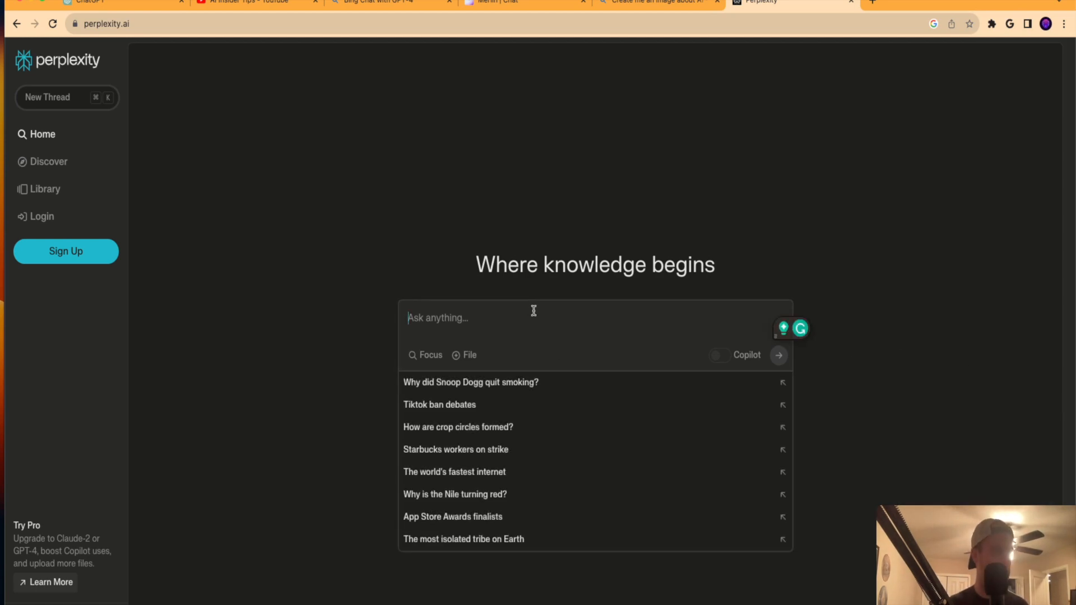
click(526, 3)
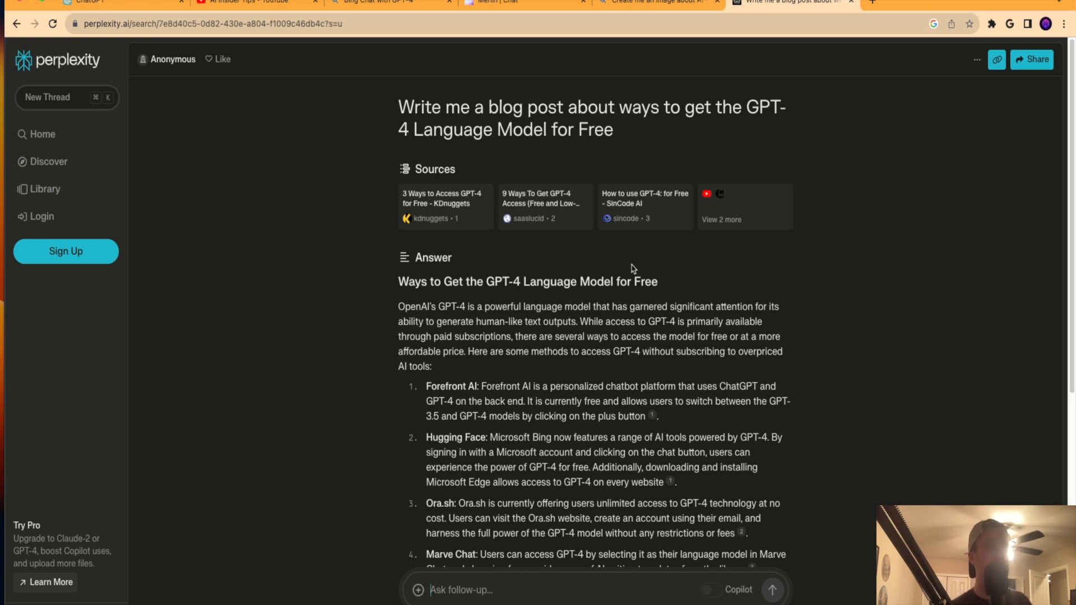
scroll(down, 3)
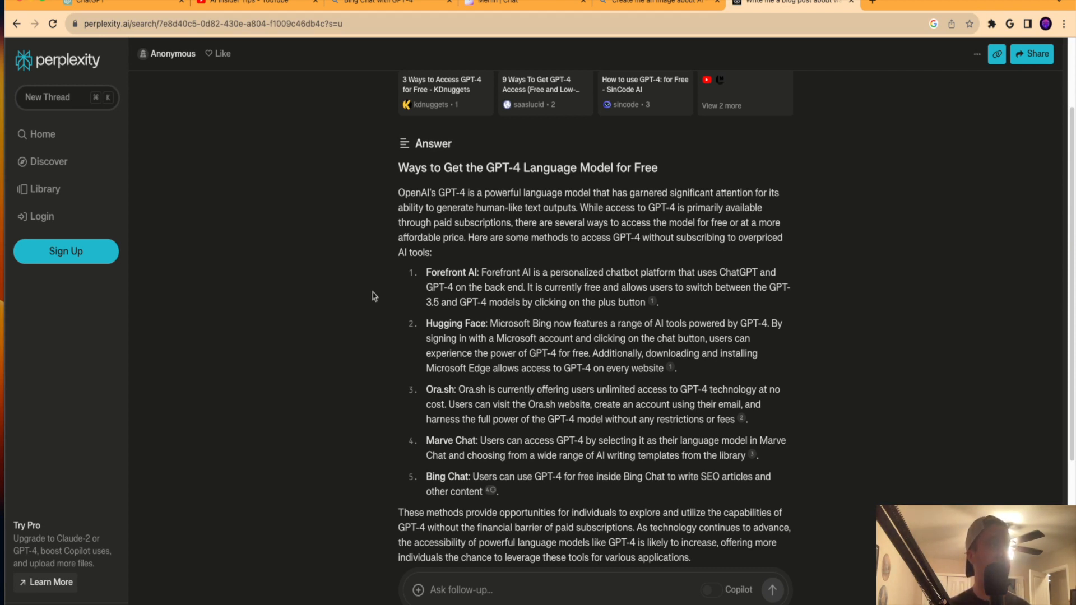
mouse_move(66, 251)
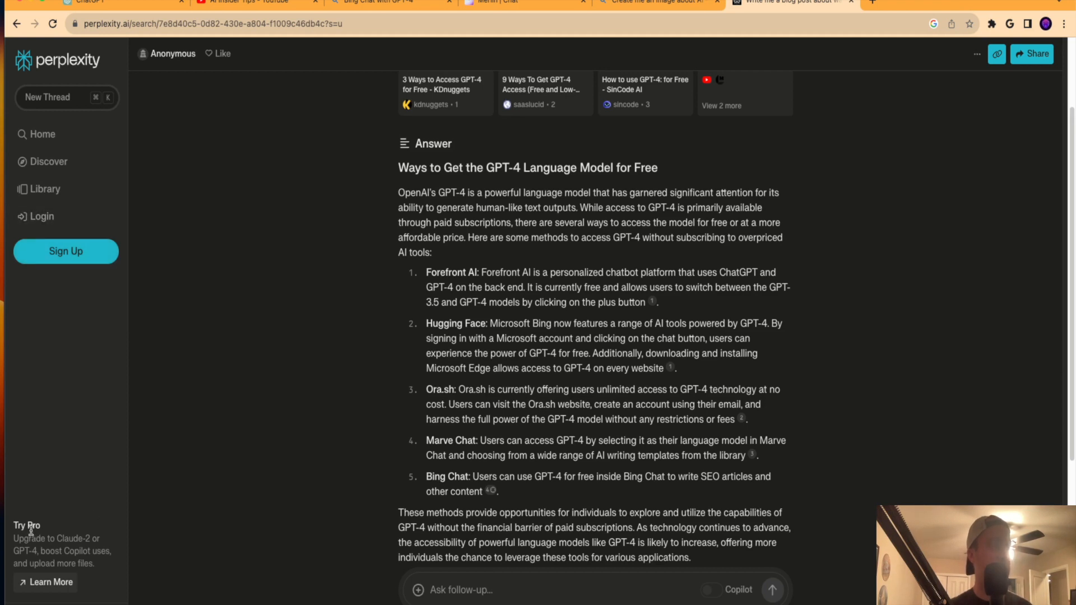
drag(45, 539, 91, 539)
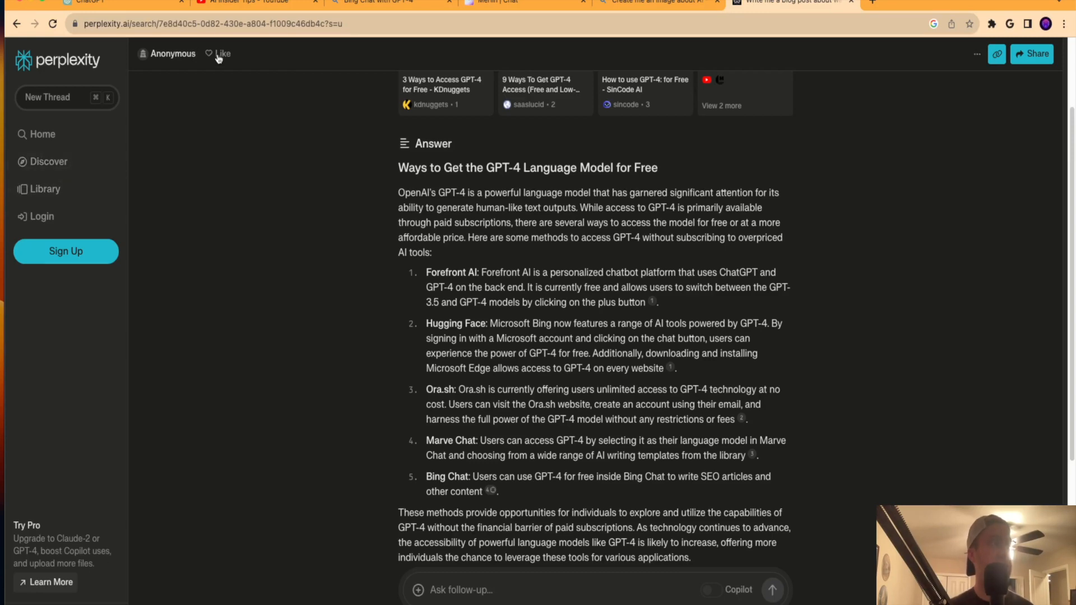
mouse_move(836, 544)
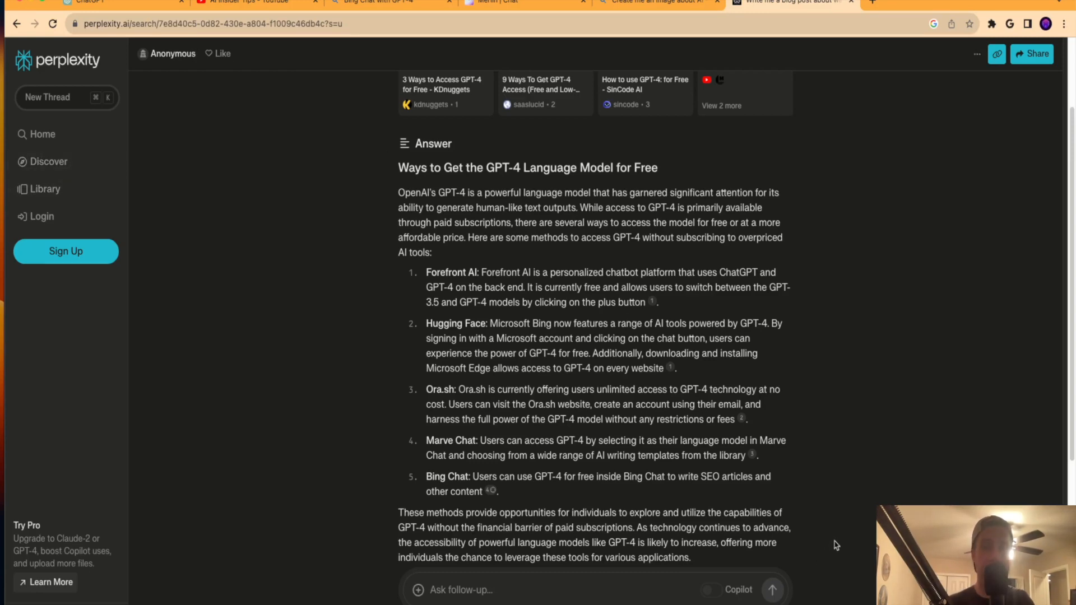
scroll(down, 3)
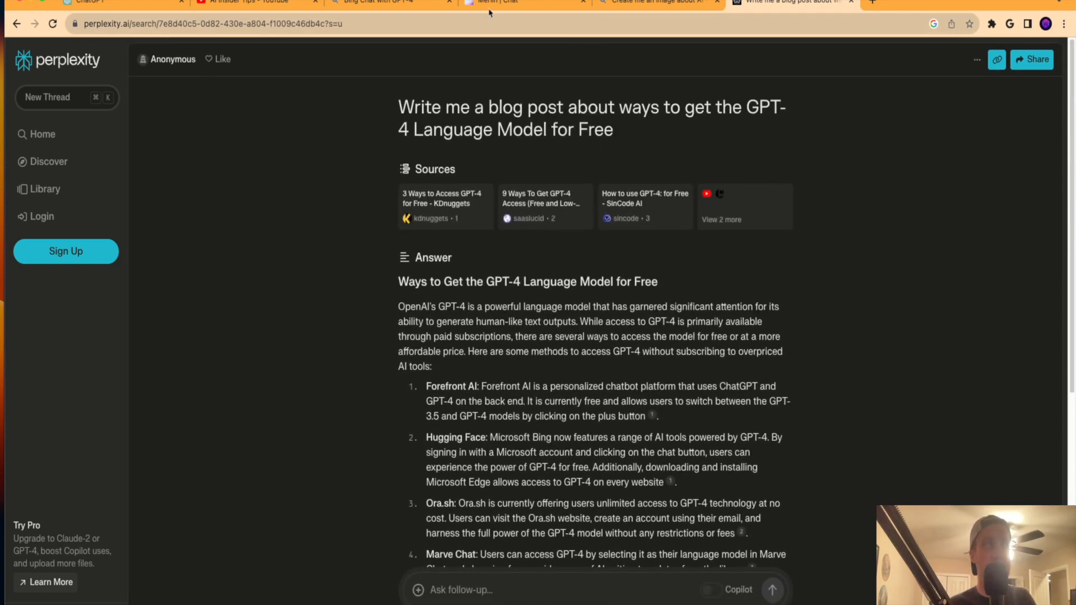
Flip between the Bing Chat and Merlin tabs, ending on the AI Insider Tips YouTube channel
click(376, 2)
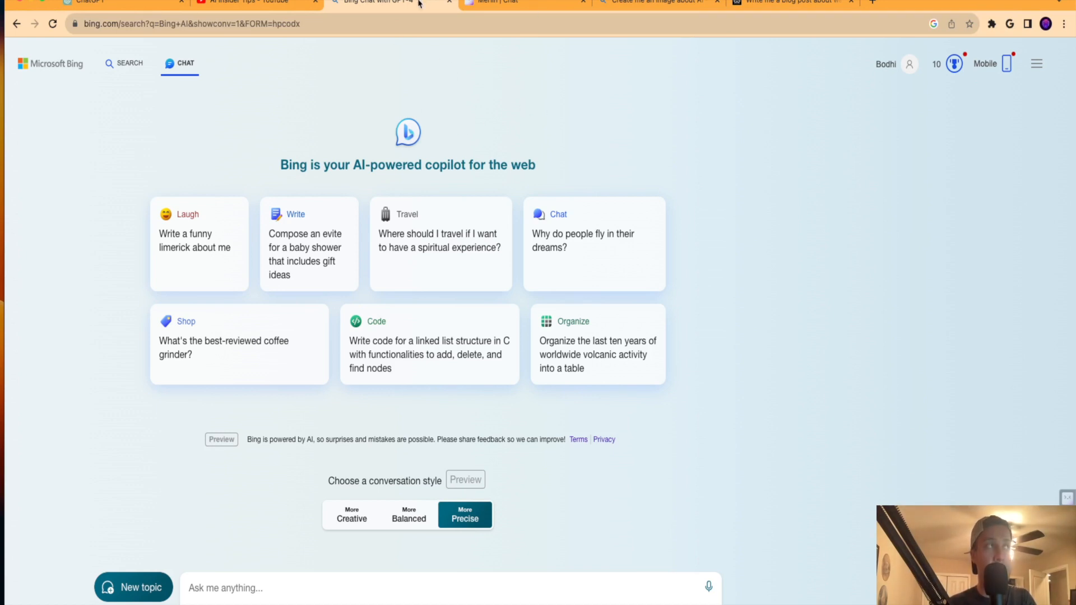
click(524, 2)
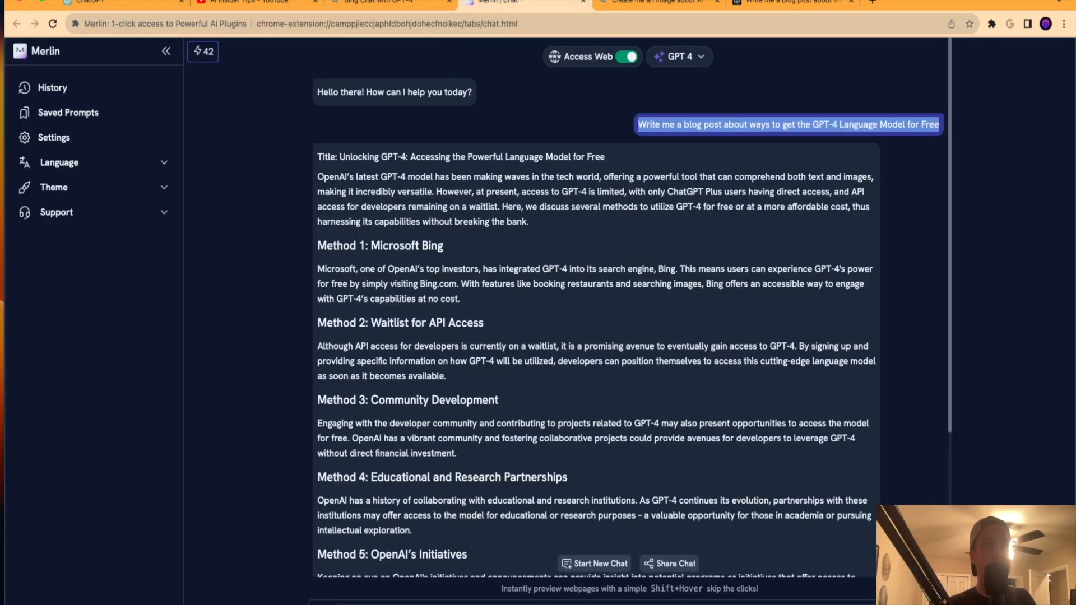
click(374, 2)
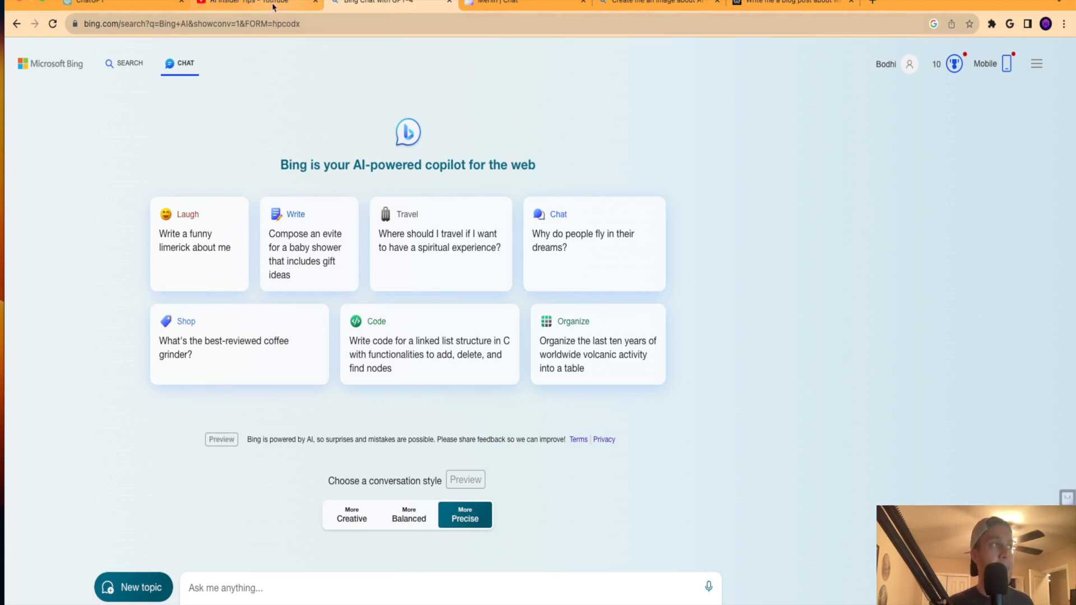
click(243, 2)
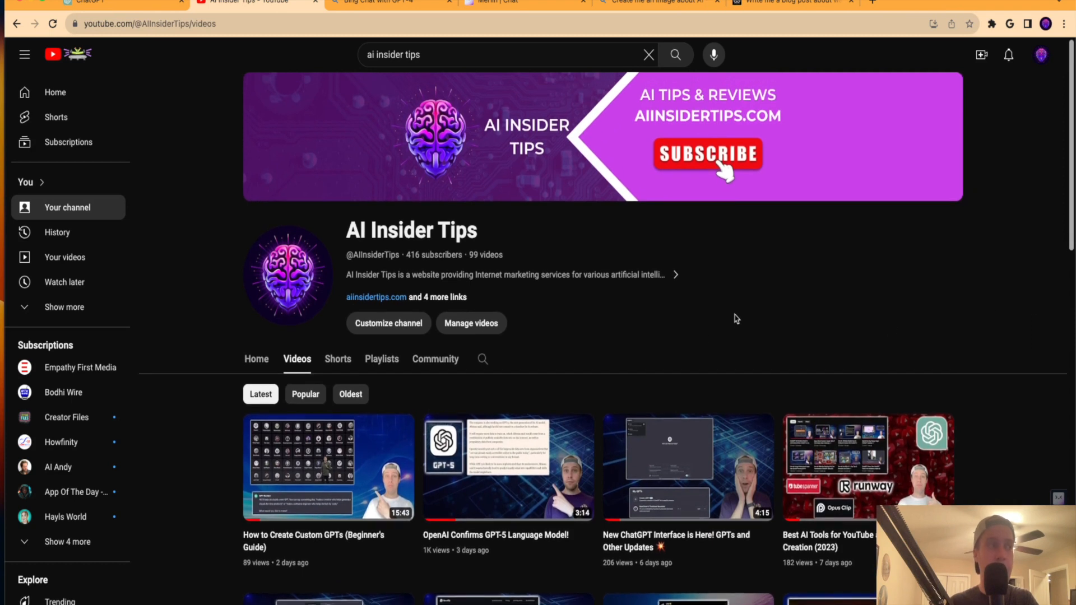
scroll(down, 3)
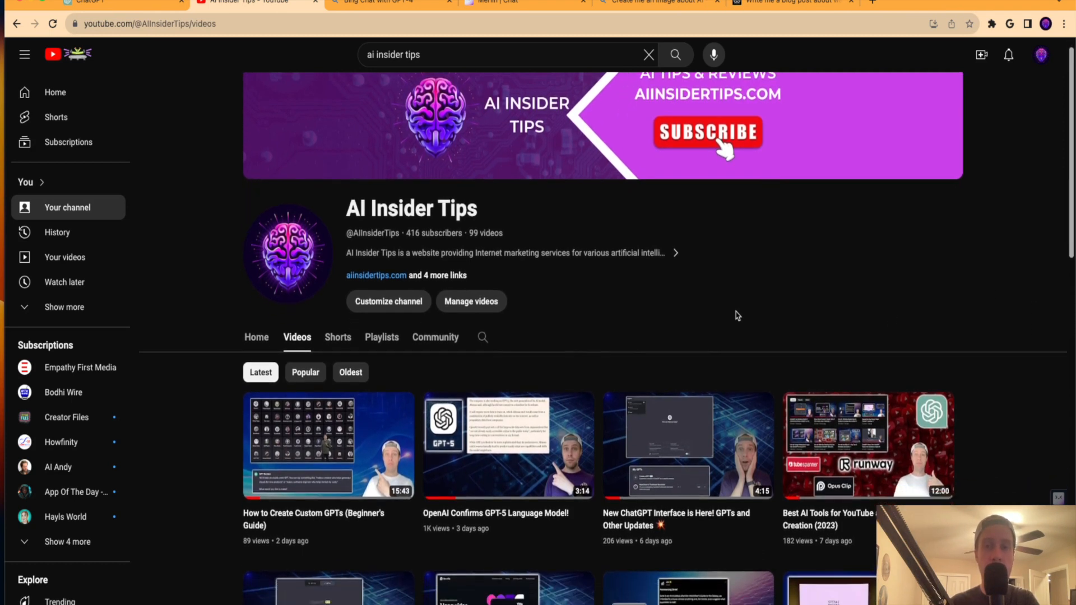
scroll(down, 3)
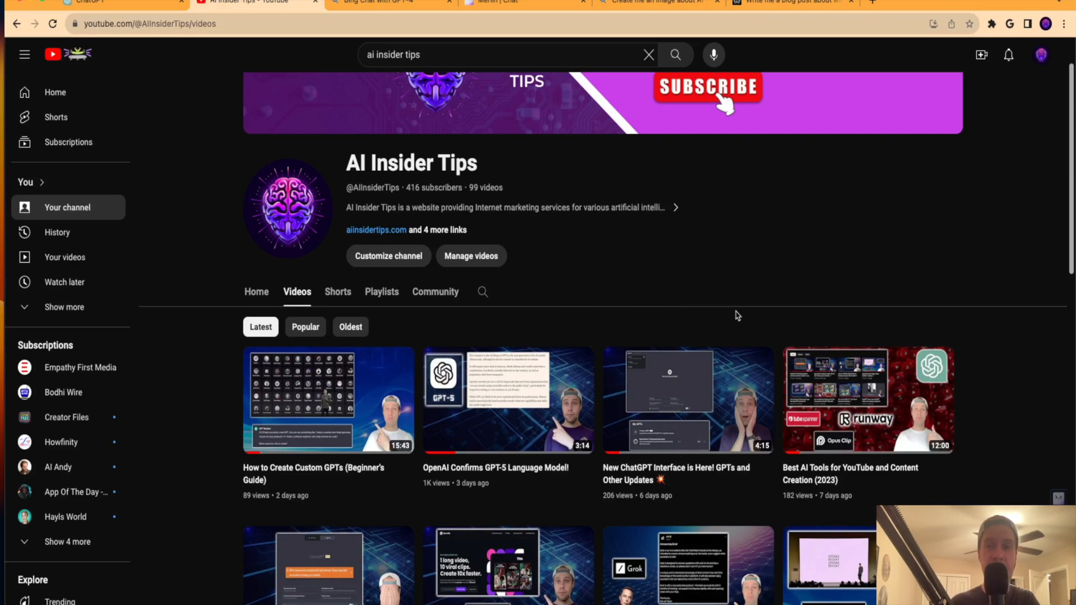
scroll(down, 3)
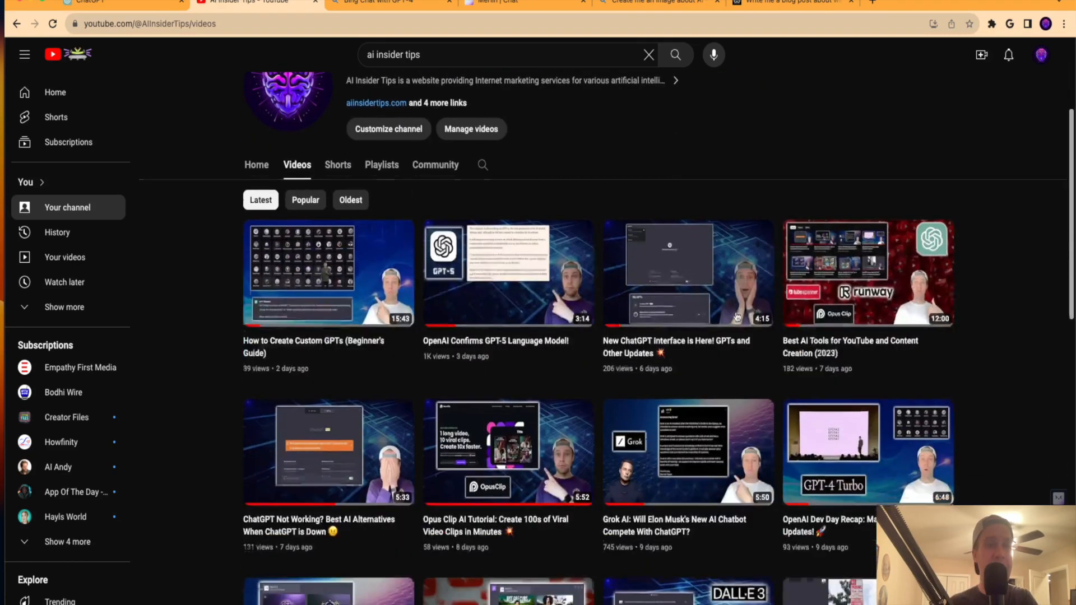